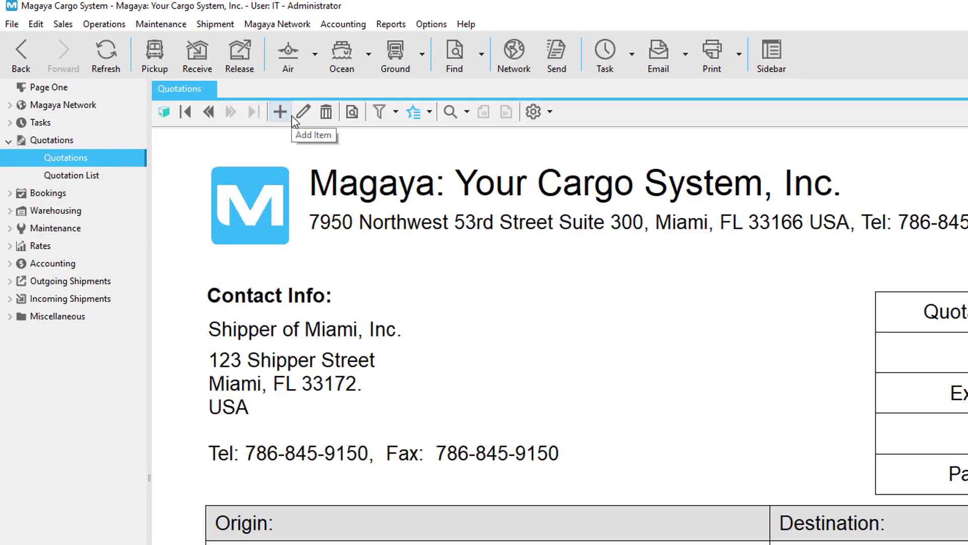
Step: Browse the quotation and Quotation List Actions menus, then expand the Rates section
{"action": "left_click", "coordinate": [72, 175]}
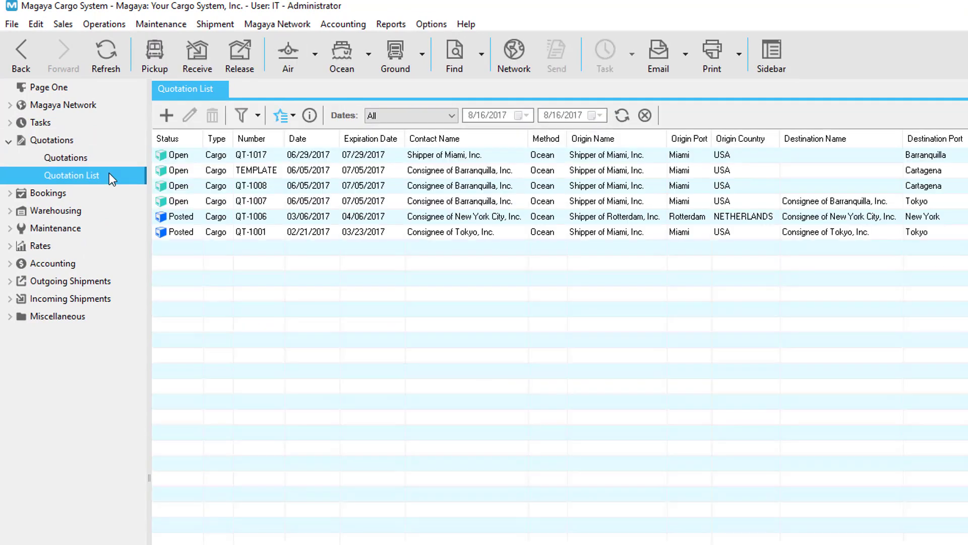
{"action": "mouse_move", "coordinate": [167, 124]}
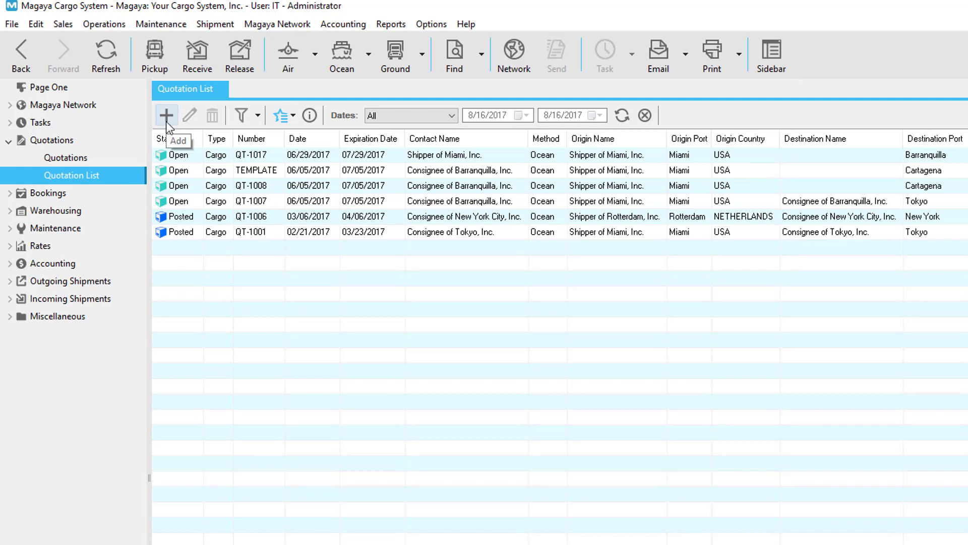
{"action": "left_click", "coordinate": [66, 157]}
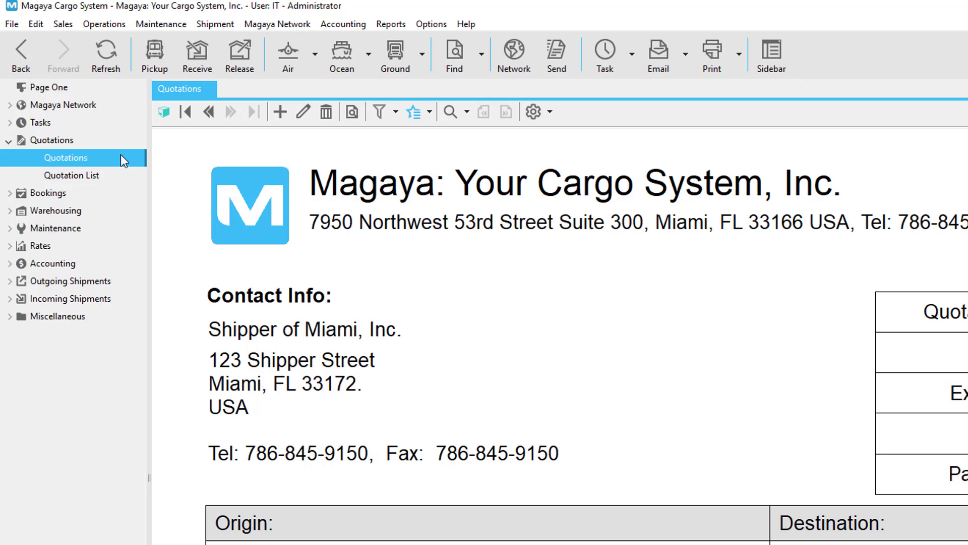
{"action": "left_click", "coordinate": [428, 111]}
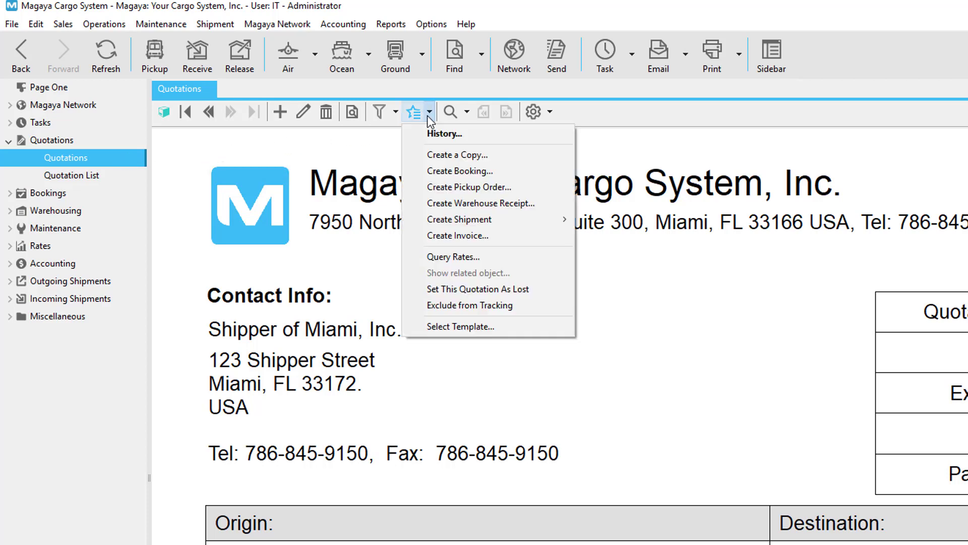
{"action": "mouse_move", "coordinate": [493, 260]}
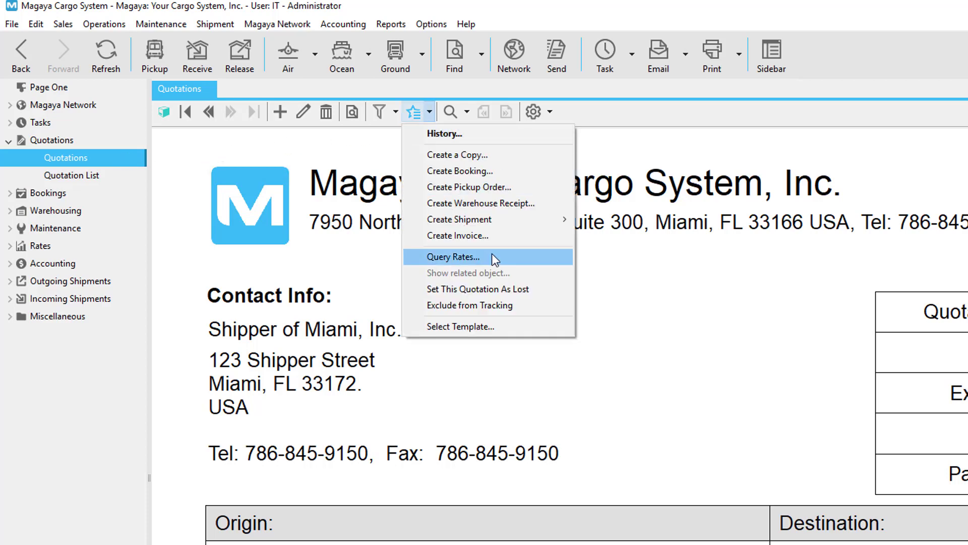
{"action": "left_click", "coordinate": [72, 176]}
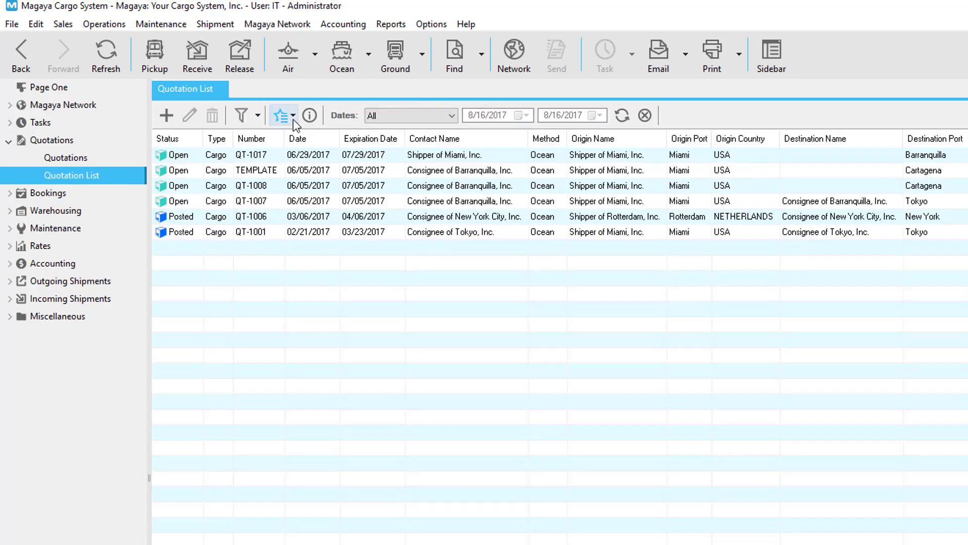
{"action": "left_click", "coordinate": [279, 116]}
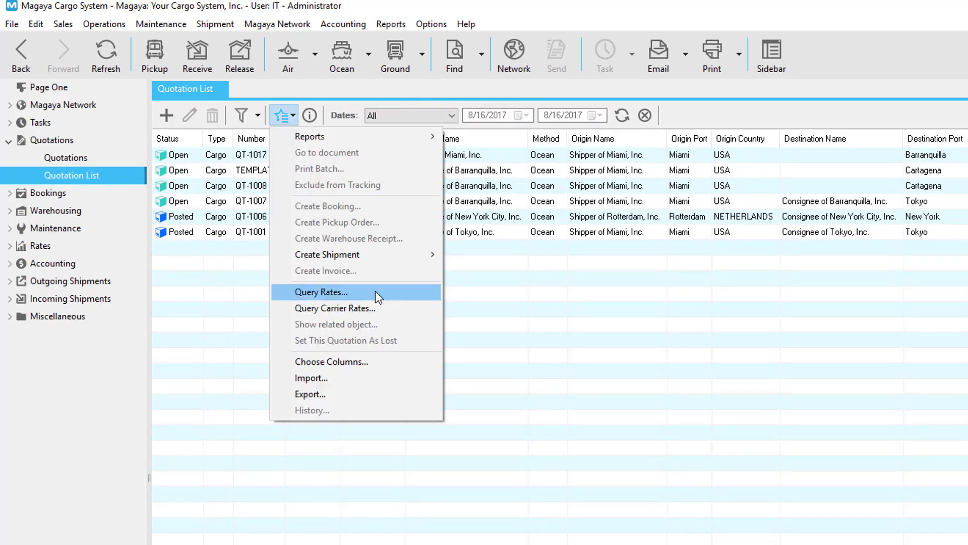
{"action": "left_click", "coordinate": [10, 245]}
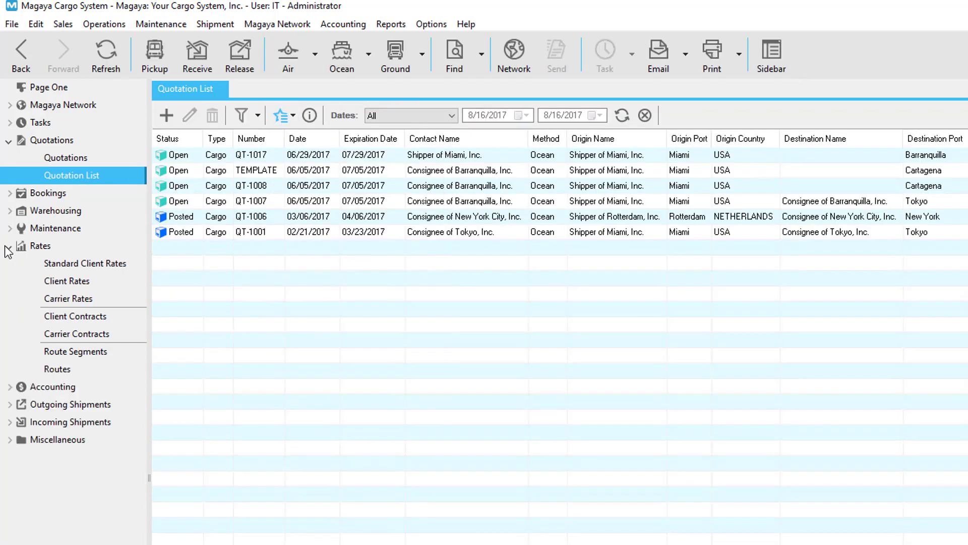
Step: Review Standard Client Rates and Client Rates, ending on the Rates overview
{"action": "left_click", "coordinate": [68, 298]}
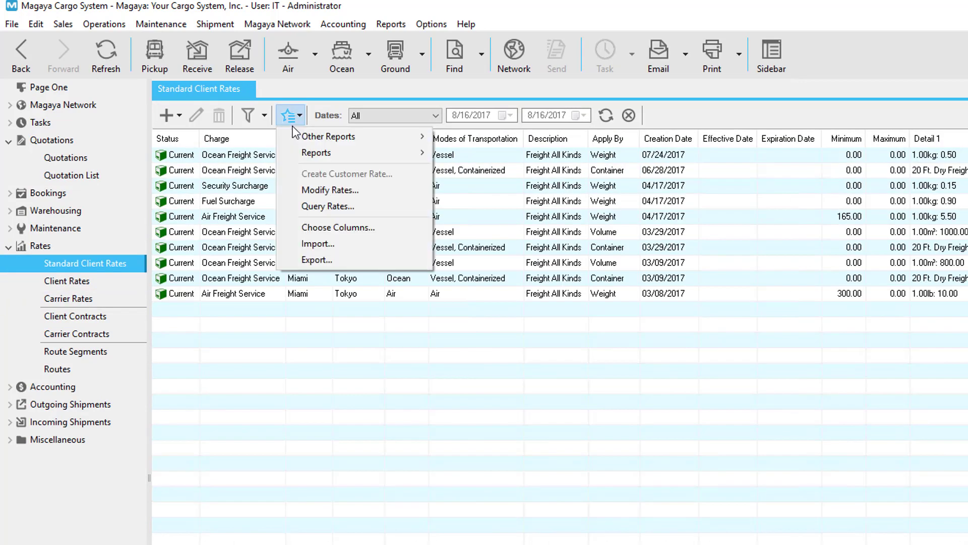
{"action": "mouse_move", "coordinate": [373, 213]}
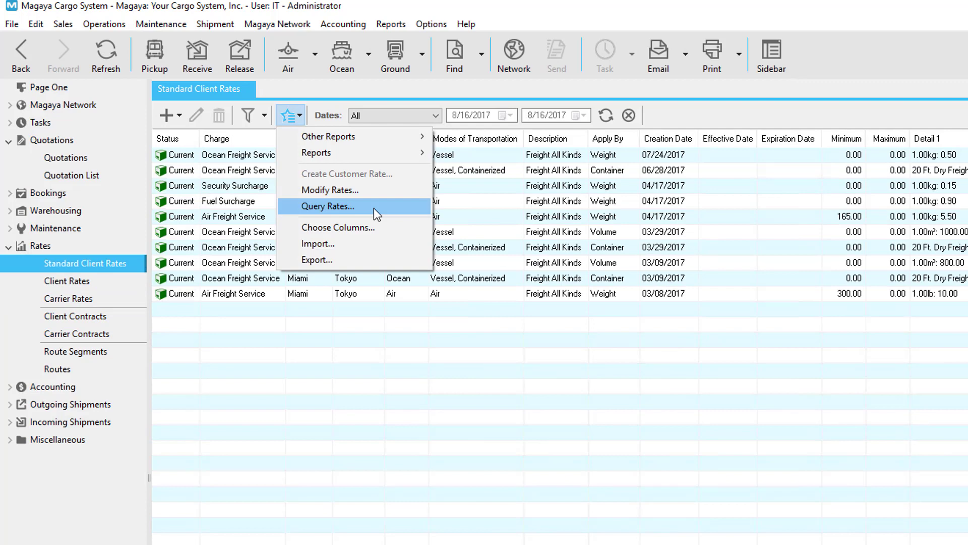
{"action": "left_click", "coordinate": [40, 246]}
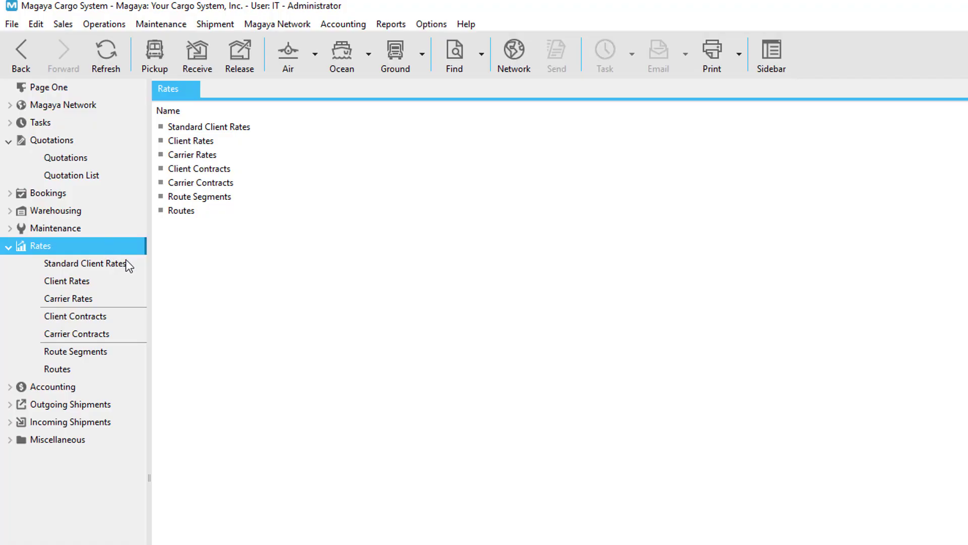
{"action": "left_click", "coordinate": [86, 263]}
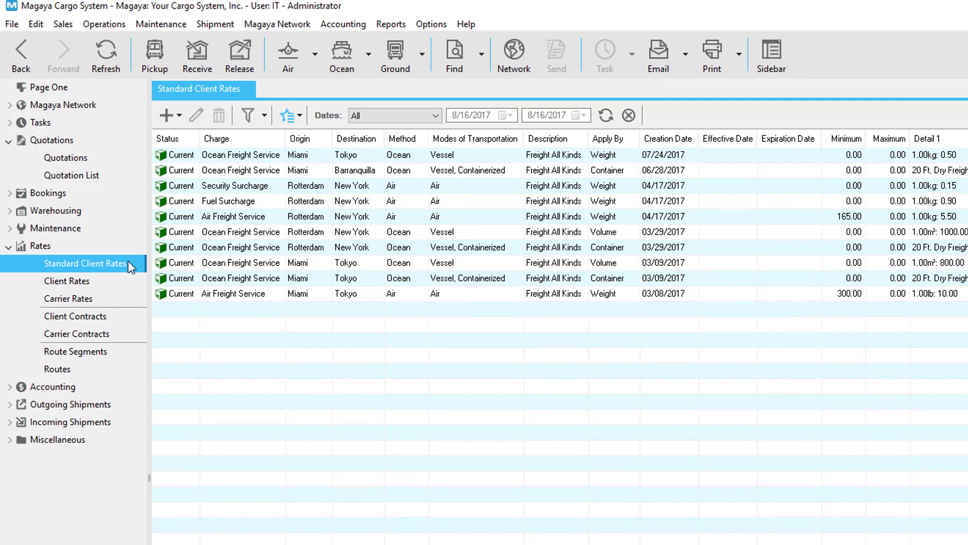
{"action": "mouse_move", "coordinate": [314, 149]}
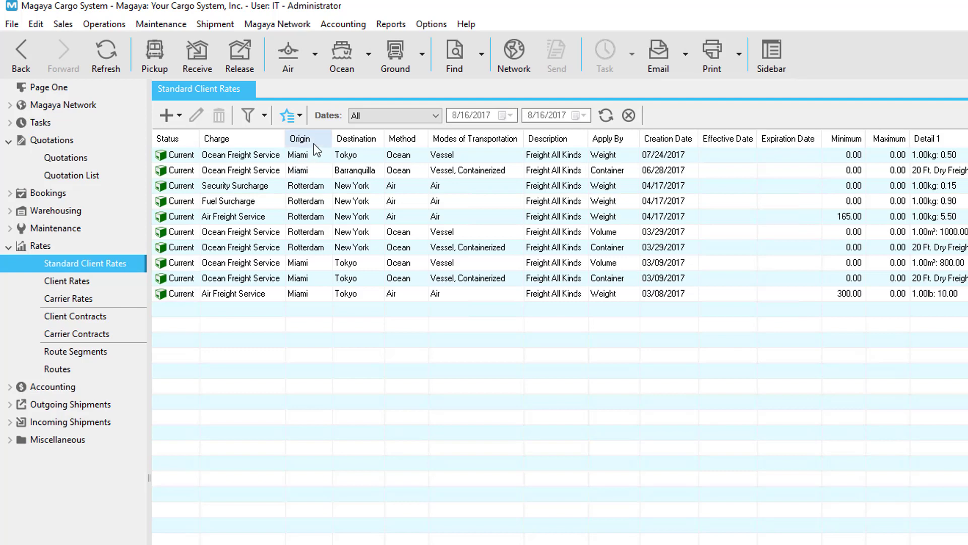
{"action": "left_click", "coordinate": [66, 281]}
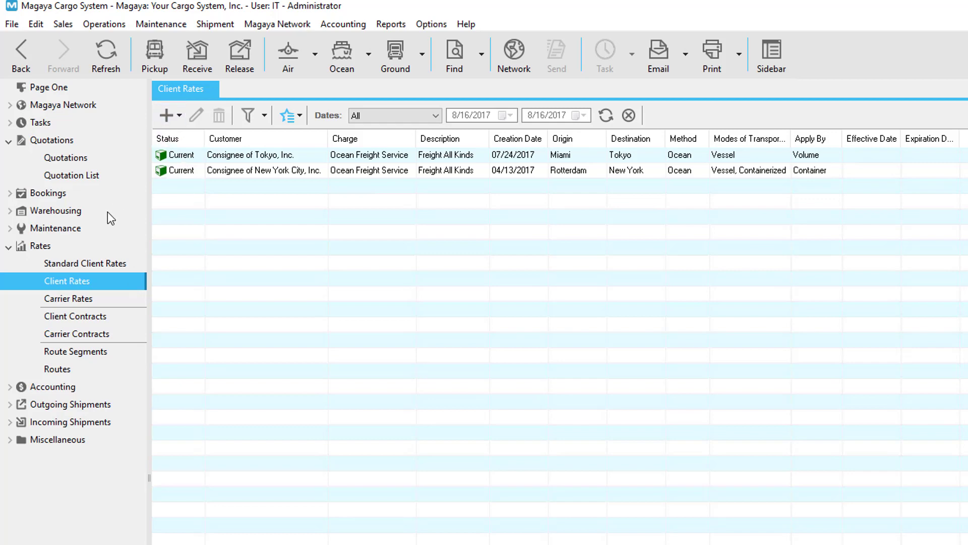
{"action": "mouse_move", "coordinate": [95, 233]}
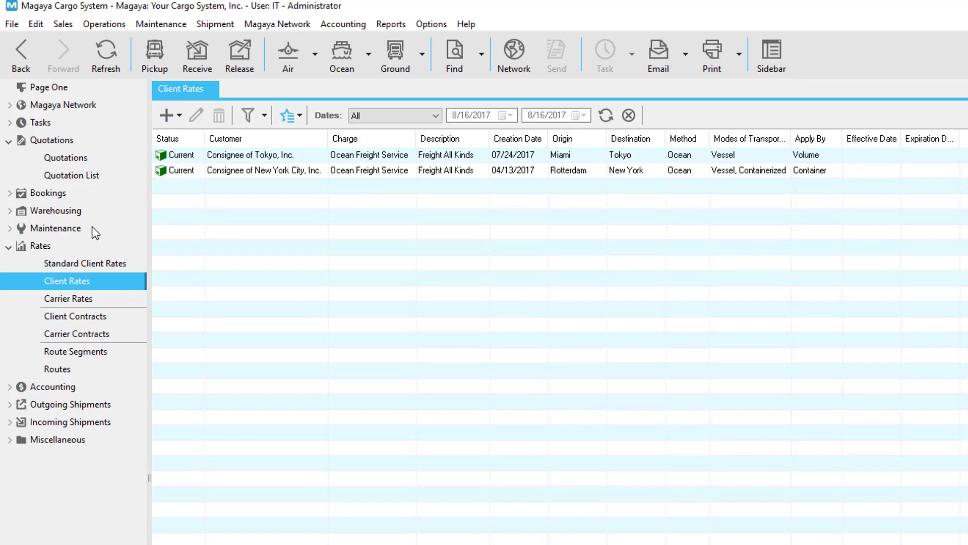
{"action": "mouse_move", "coordinate": [119, 305]}
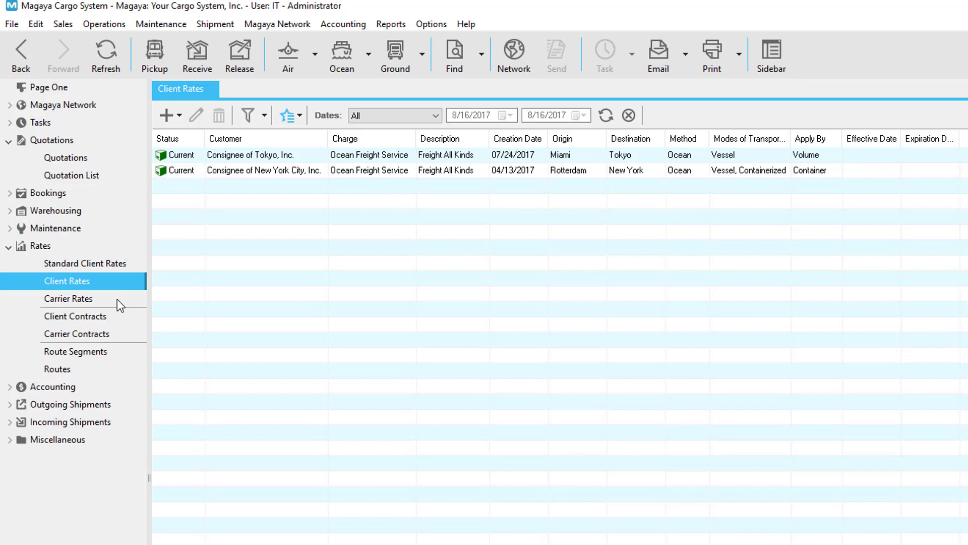
{"action": "left_click", "coordinate": [68, 298]}
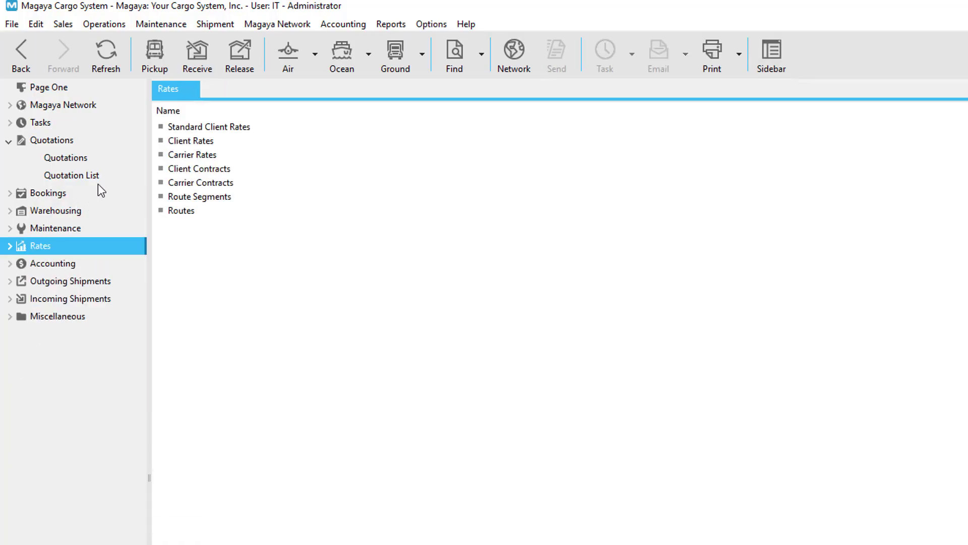
Step: Query selling rates for Shipper of Rotterdam, Inc. with a query date and Air Freight Service
{"action": "left_click", "coordinate": [72, 175]}
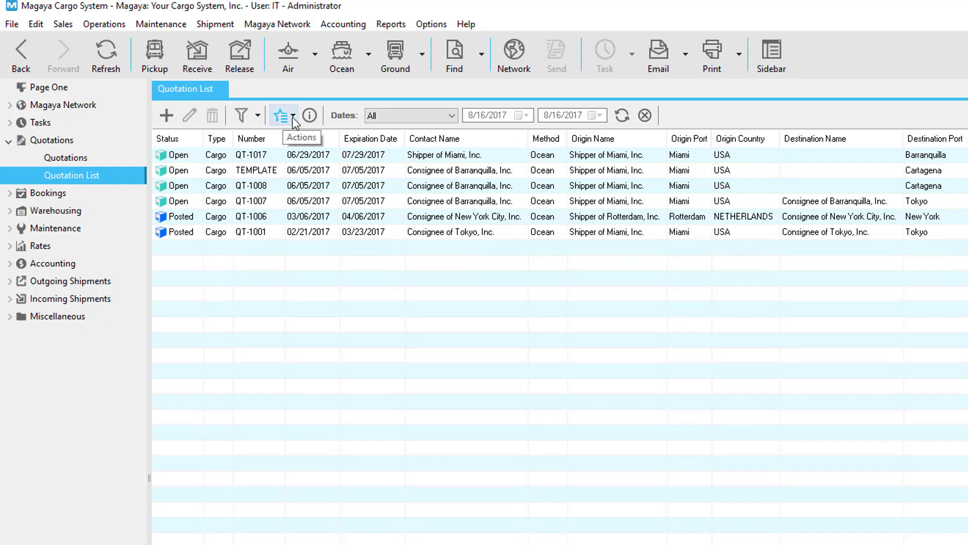
{"action": "left_click", "coordinate": [280, 115]}
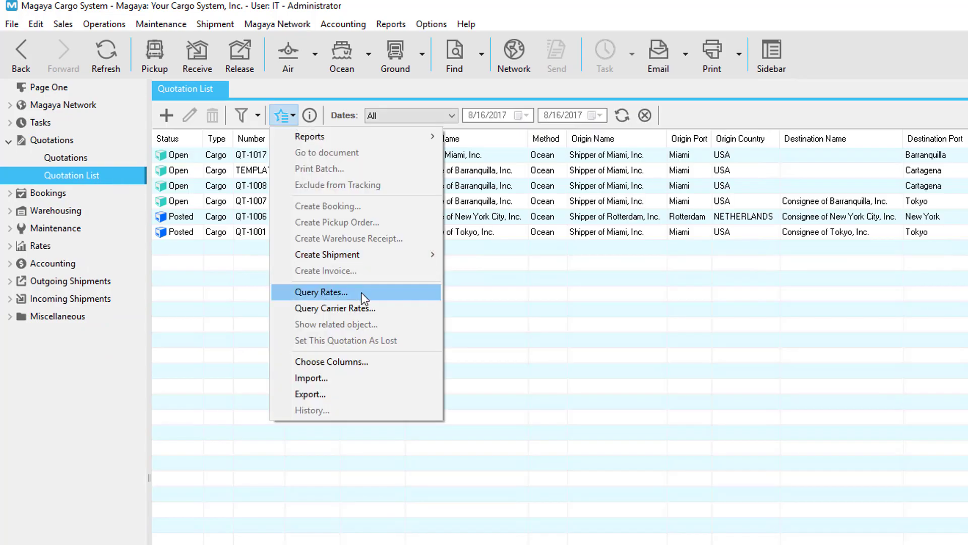
{"action": "left_click", "coordinate": [320, 292]}
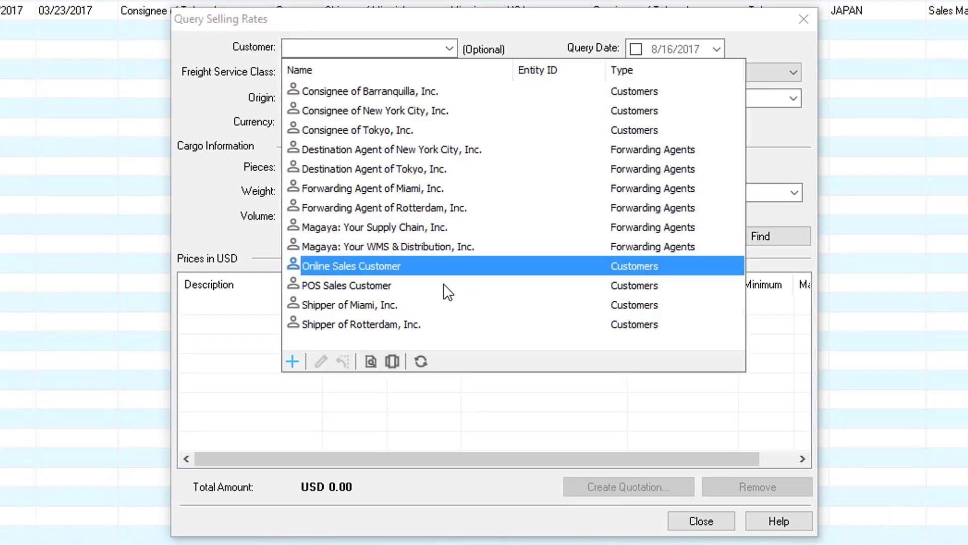
{"action": "left_click", "coordinate": [361, 325]}
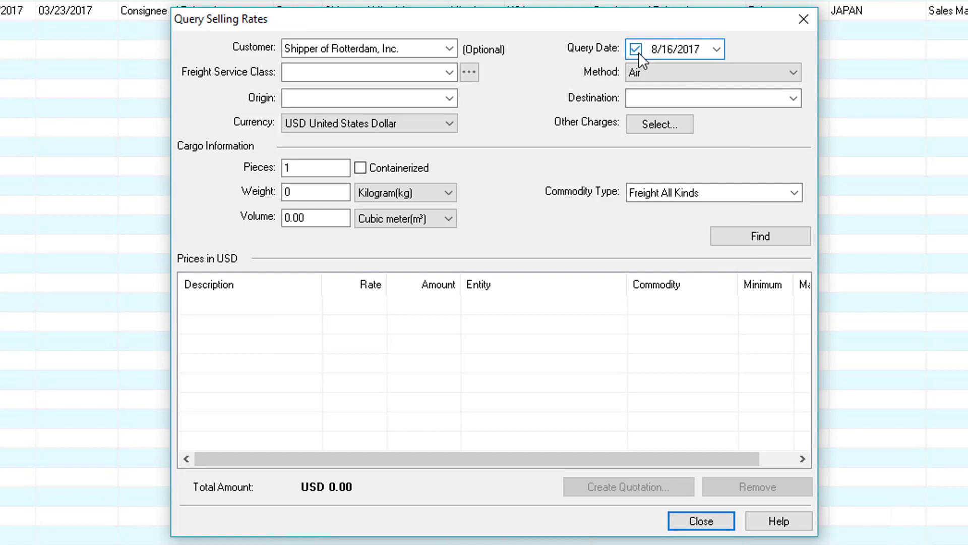
{"action": "left_click", "coordinate": [447, 71]}
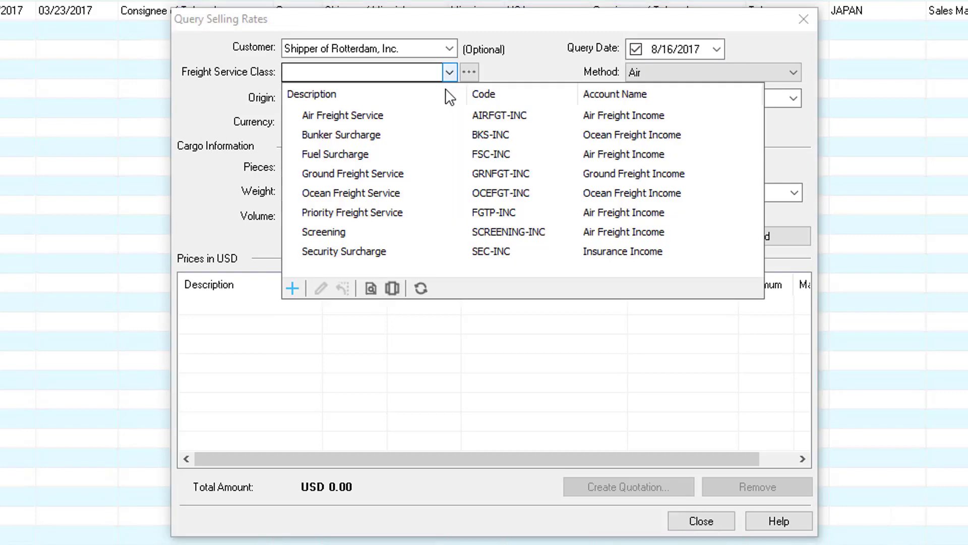
{"action": "left_click", "coordinate": [343, 115]}
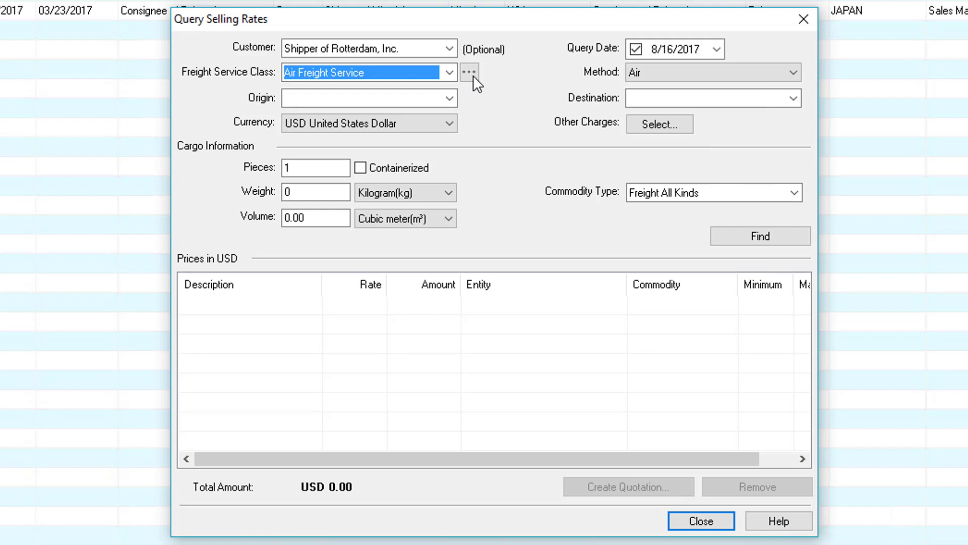
Step: Route the query from Rotterdam to New York, adding customs duty and documentation charges
{"action": "left_click", "coordinate": [469, 72]}
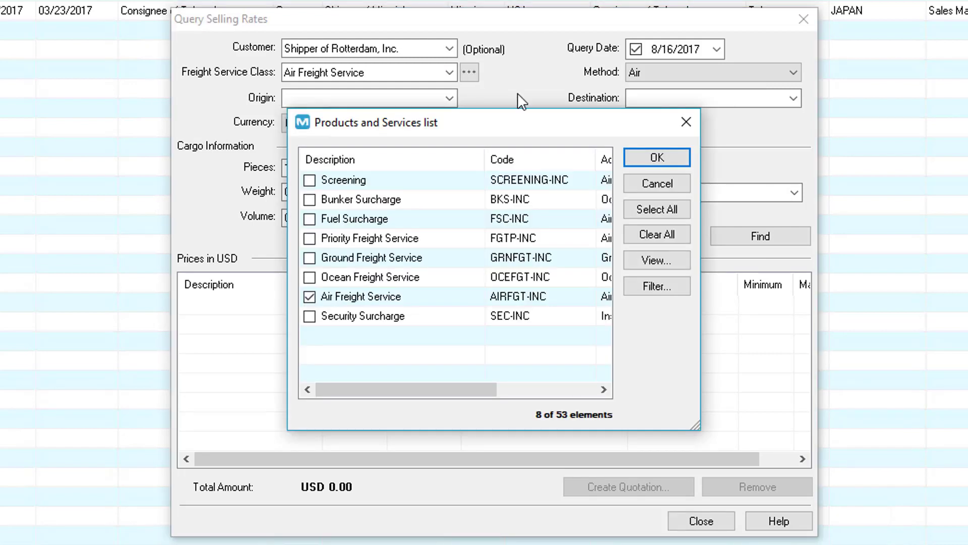
{"action": "mouse_move", "coordinate": [685, 123]}
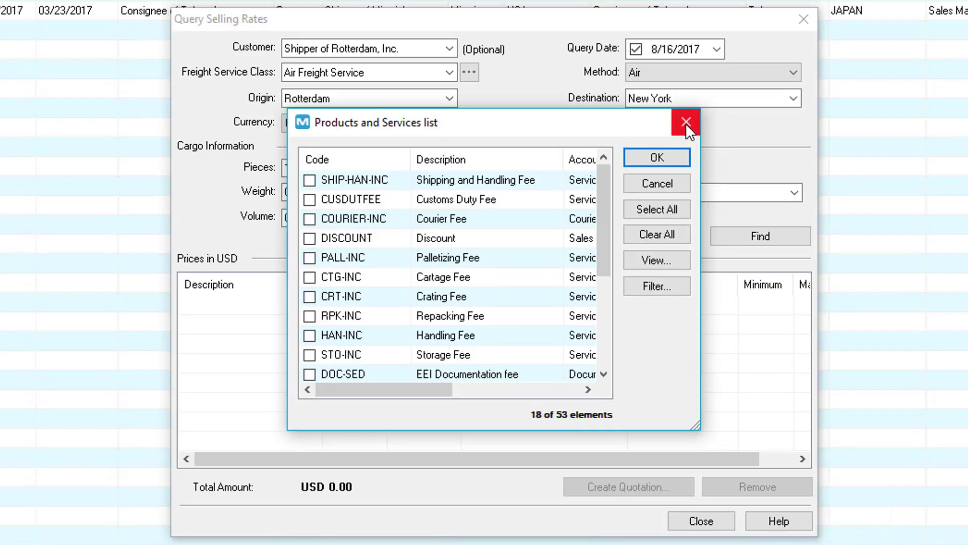
{"action": "left_click", "coordinate": [460, 159]}
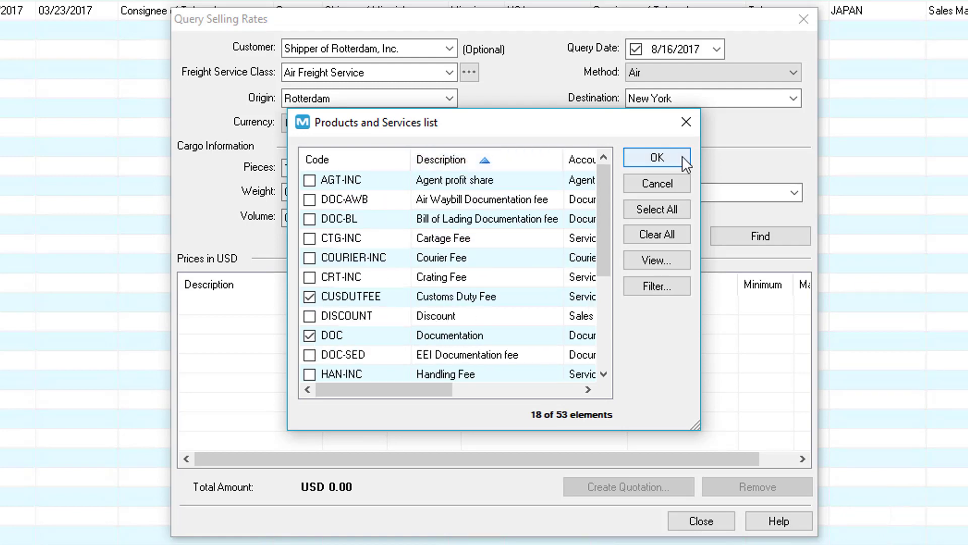
{"action": "left_click", "coordinate": [656, 157]}
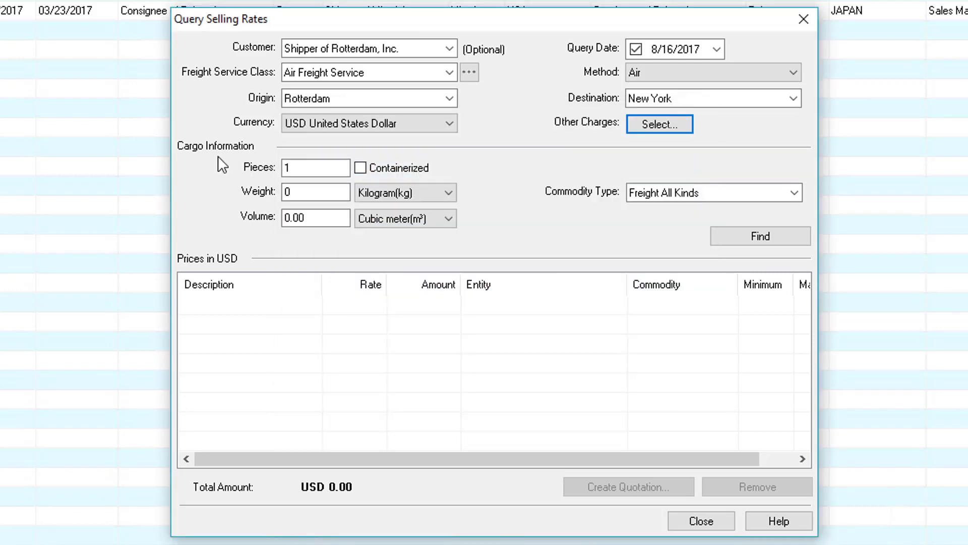
Step: Enter 10 pieces at 50 kg with a commodity type and find rates totalling USD 410
{"action": "left_click", "coordinate": [315, 167]}
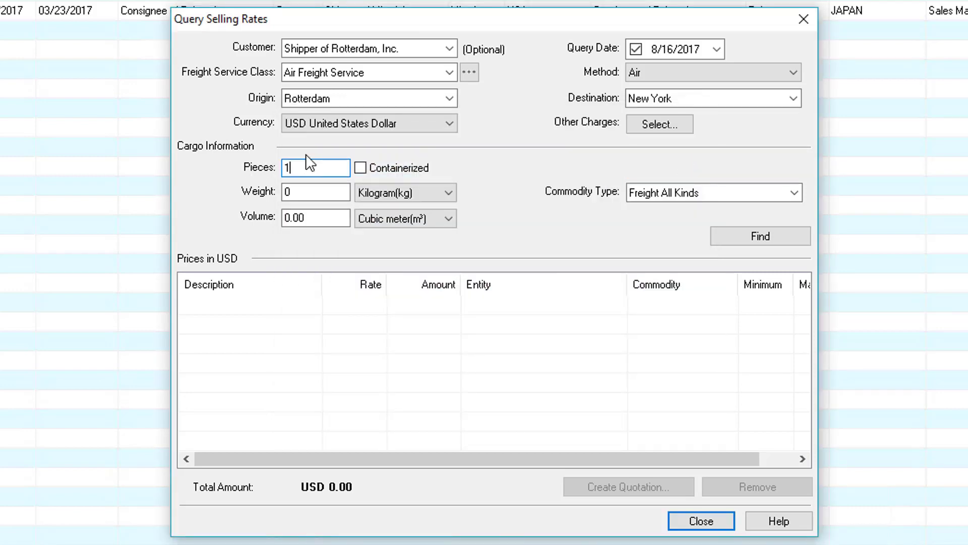
{"action": "mouse_move", "coordinate": [320, 172]}
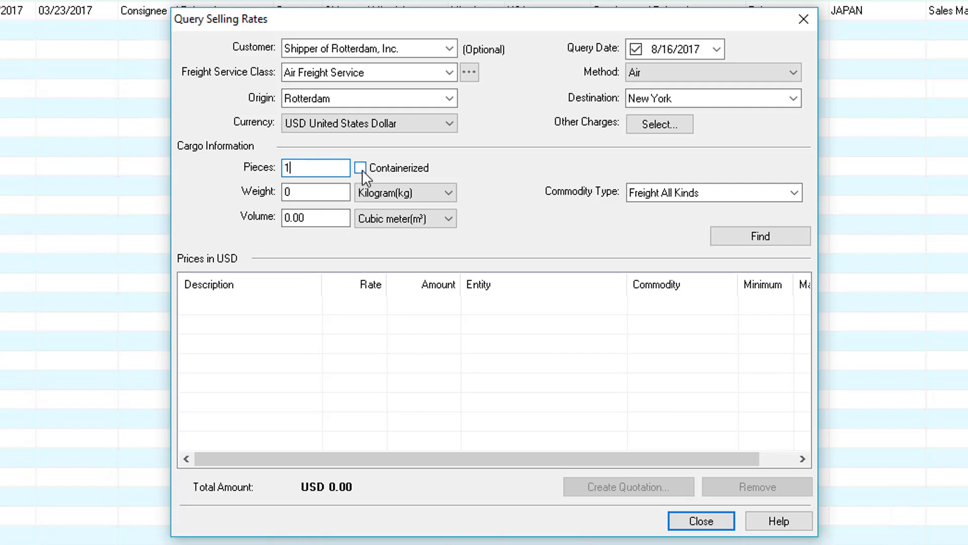
{"action": "left_click", "coordinate": [362, 168]}
{"action": "type", "text": "0"}
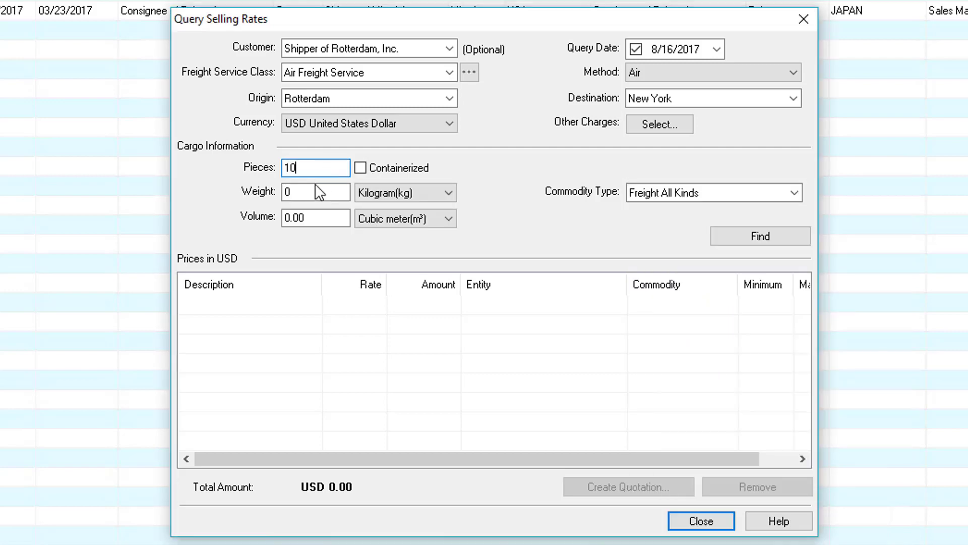
{"action": "type", "text": "50"}
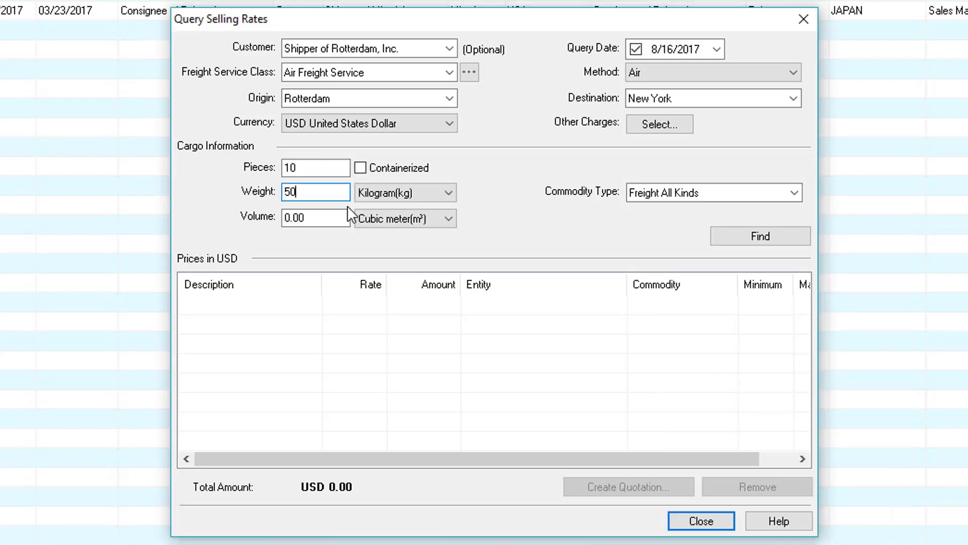
{"action": "left_click", "coordinate": [316, 218]}
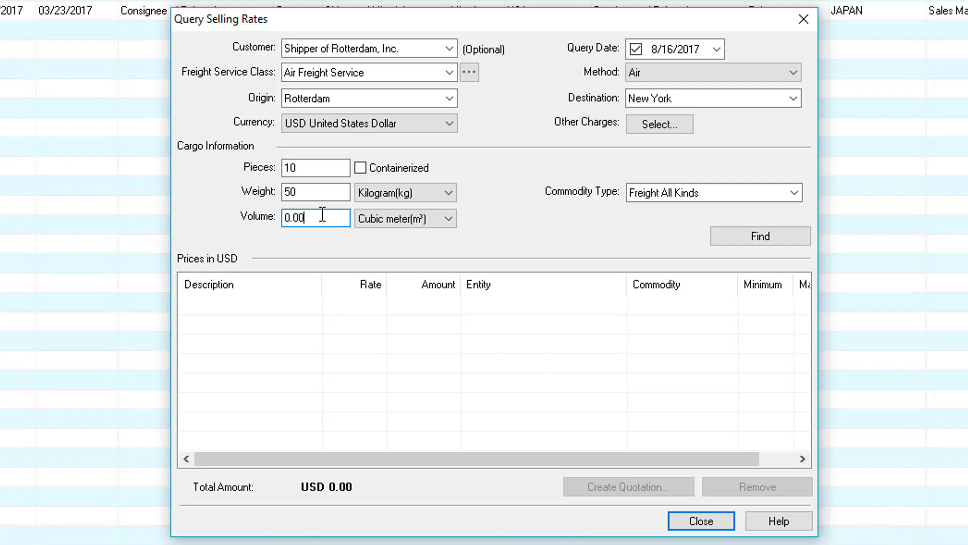
{"action": "left_click", "coordinate": [794, 193]}
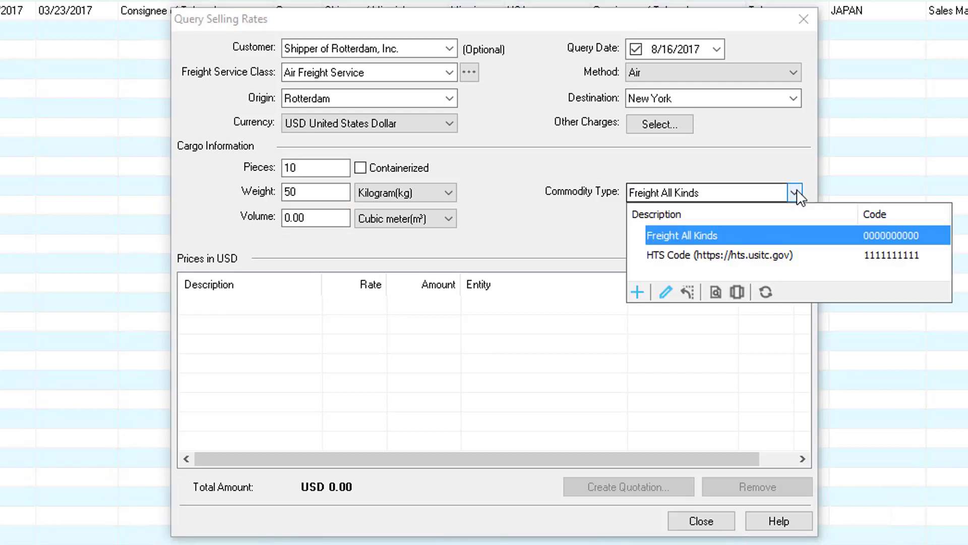
{"action": "left_click", "coordinate": [682, 235]}
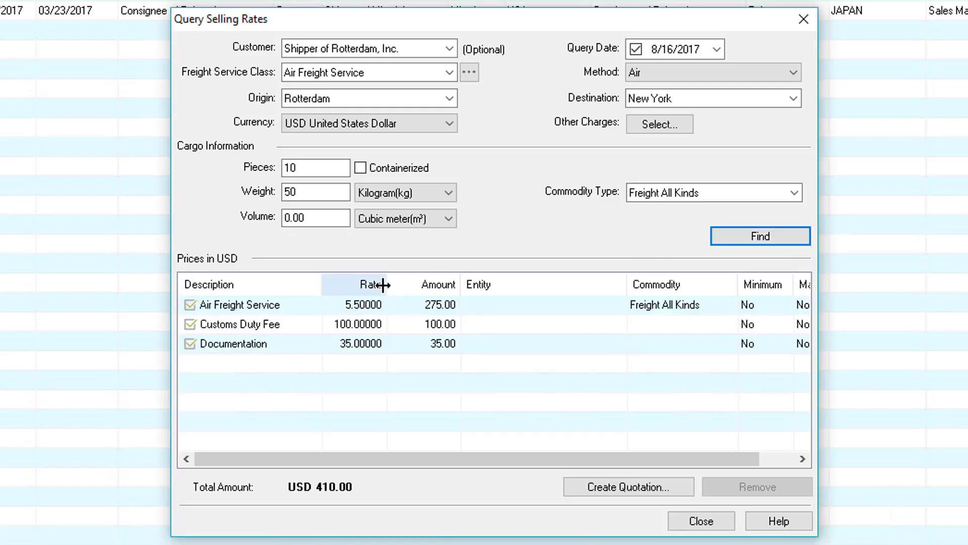
{"action": "mouse_move", "coordinate": [328, 346]}
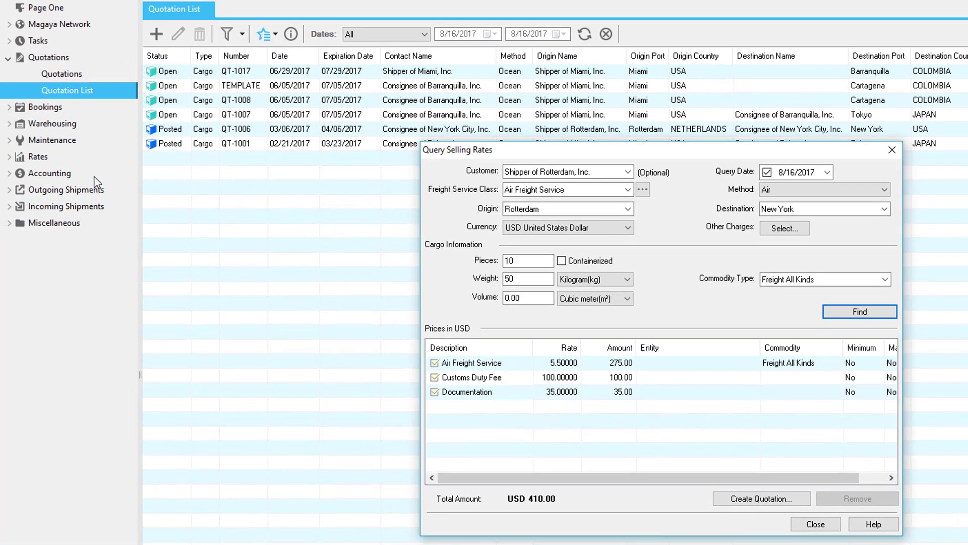
{"action": "mouse_move", "coordinate": [499, 352]}
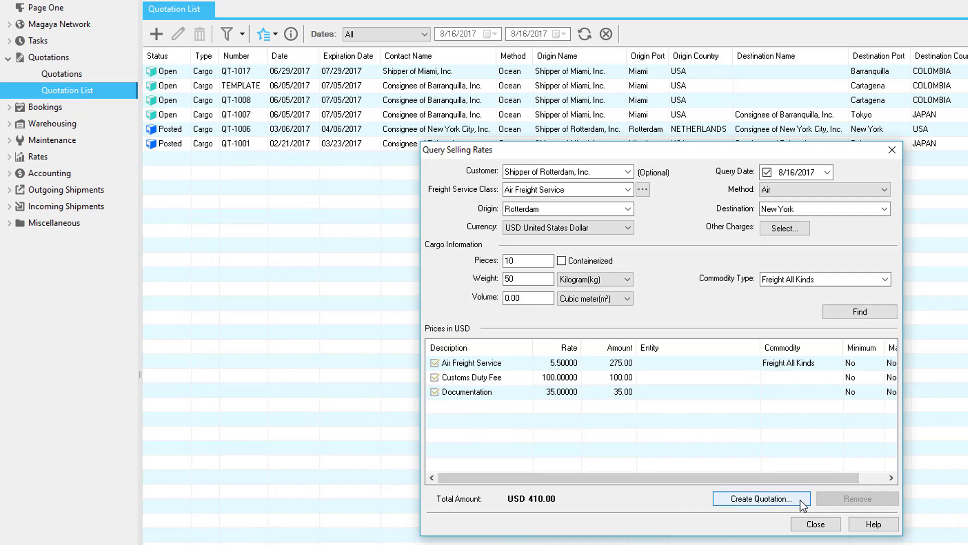
Step: Create quotation QT-1018 from the found rates with Net 30 payment terms
{"action": "left_click", "coordinate": [755, 498]}
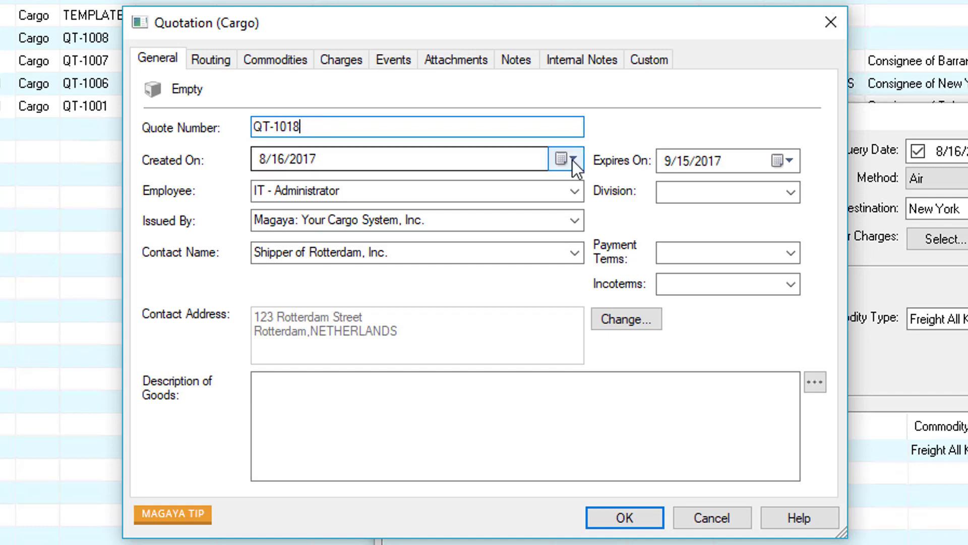
{"action": "left_click", "coordinate": [777, 160]}
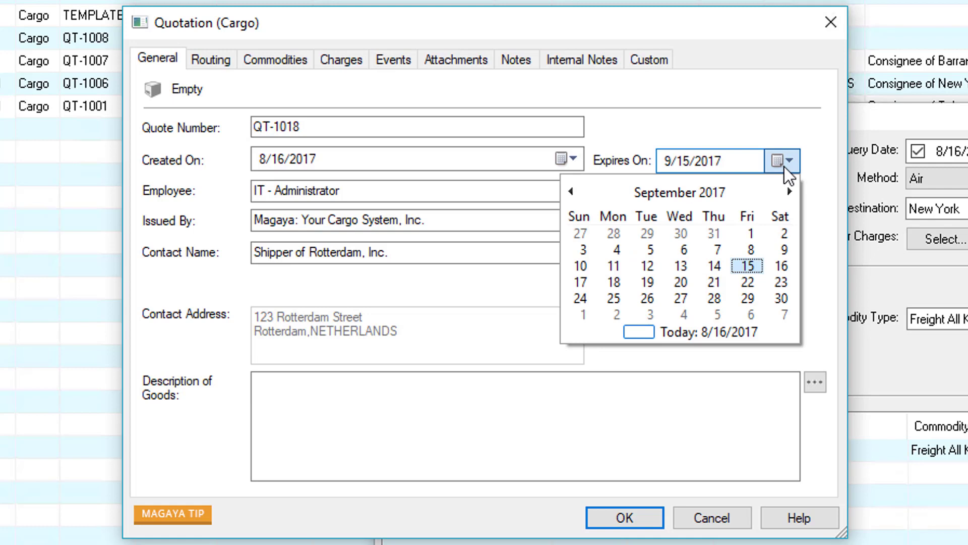
{"action": "left_click", "coordinate": [791, 192]}
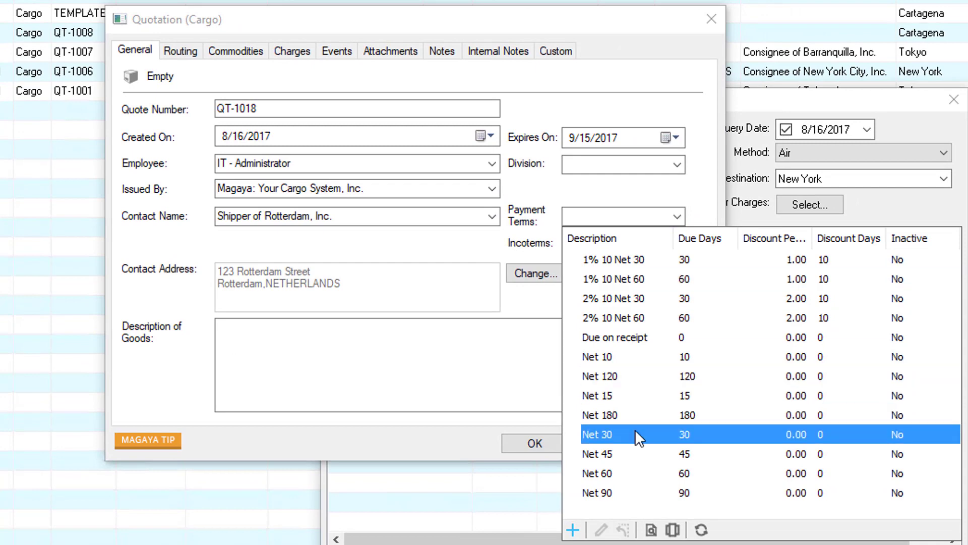
{"action": "left_click", "coordinate": [617, 434]}
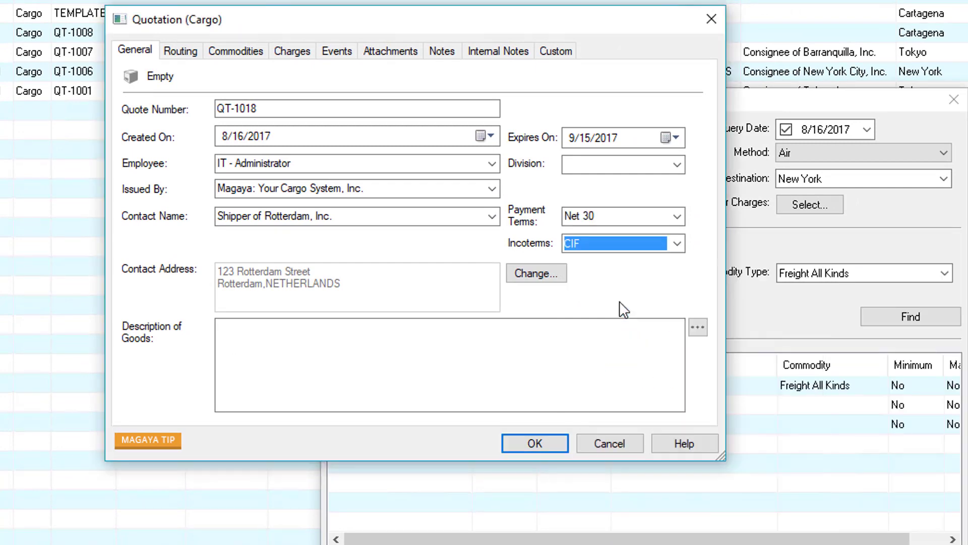
Step: Describe the goods as Antiquities and set Consignee of New York City, Inc. as destination
{"action": "type", "text": "Antiquities"}
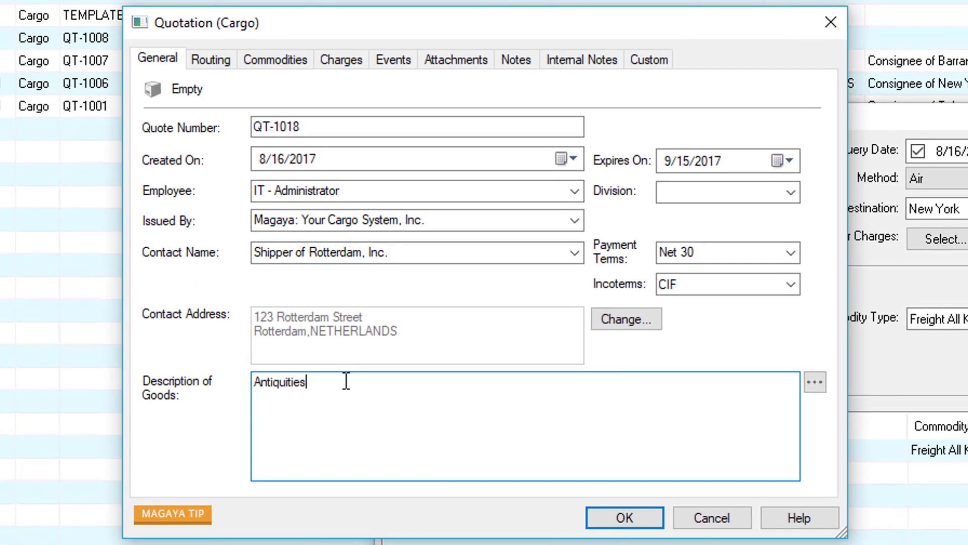
{"action": "mouse_move", "coordinate": [824, 392]}
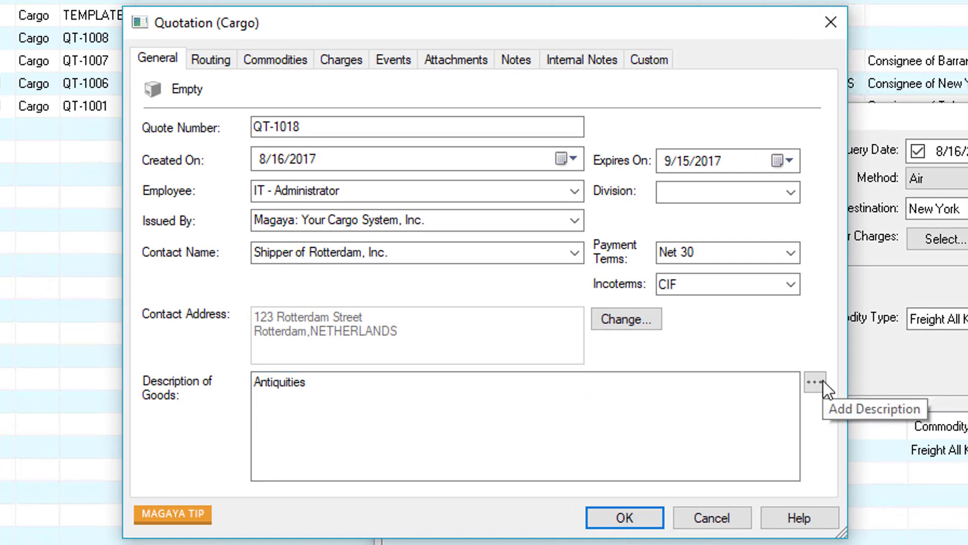
{"action": "left_click", "coordinate": [815, 380]}
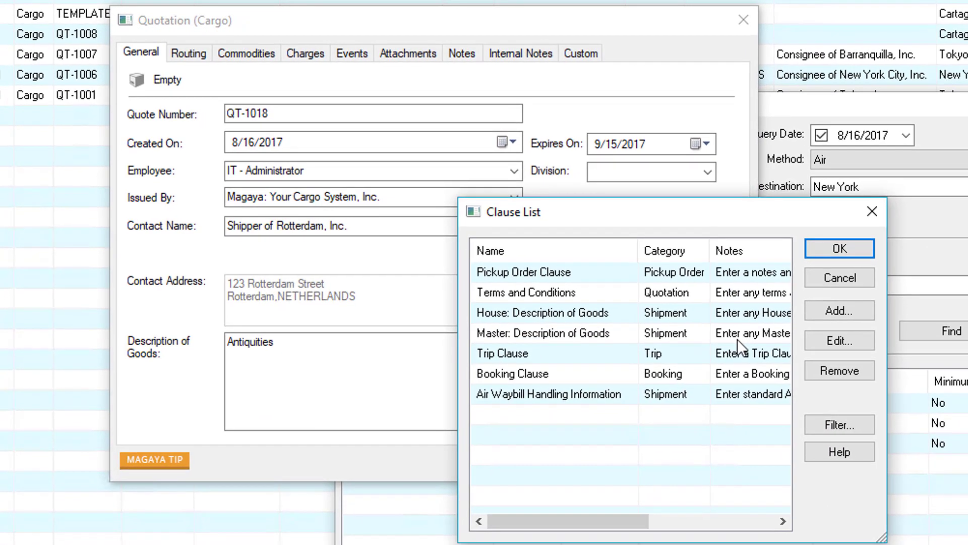
{"action": "mouse_move", "coordinate": [864, 293]}
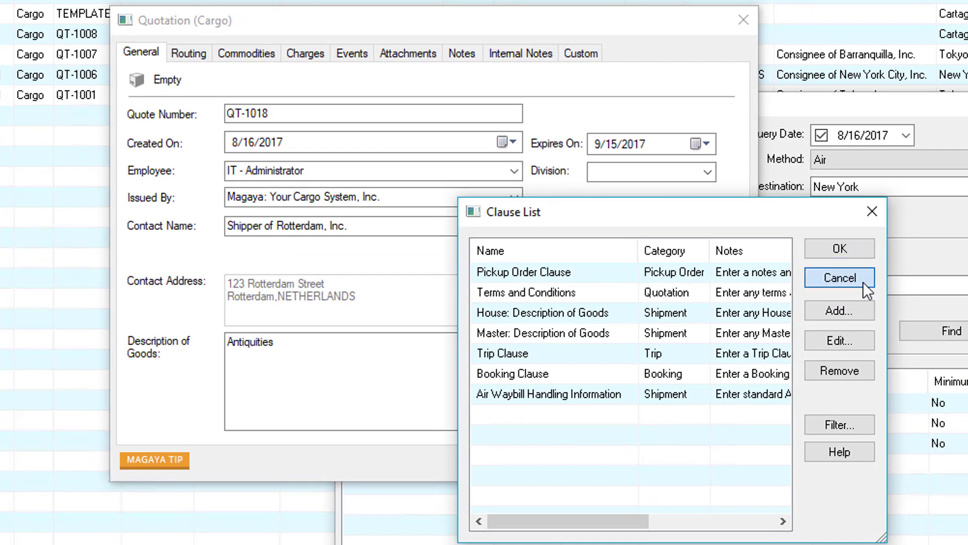
{"action": "left_click", "coordinate": [839, 278]}
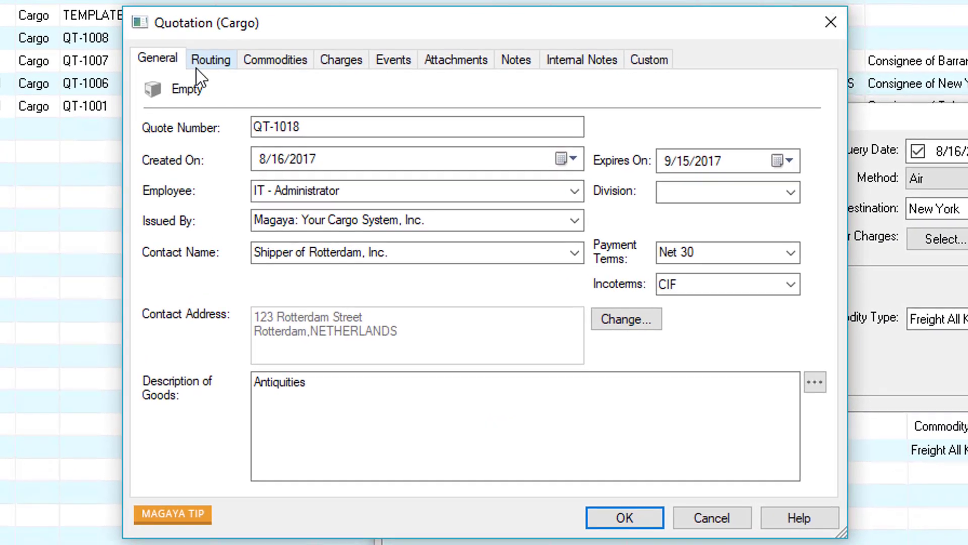
{"action": "left_click", "coordinate": [212, 60]}
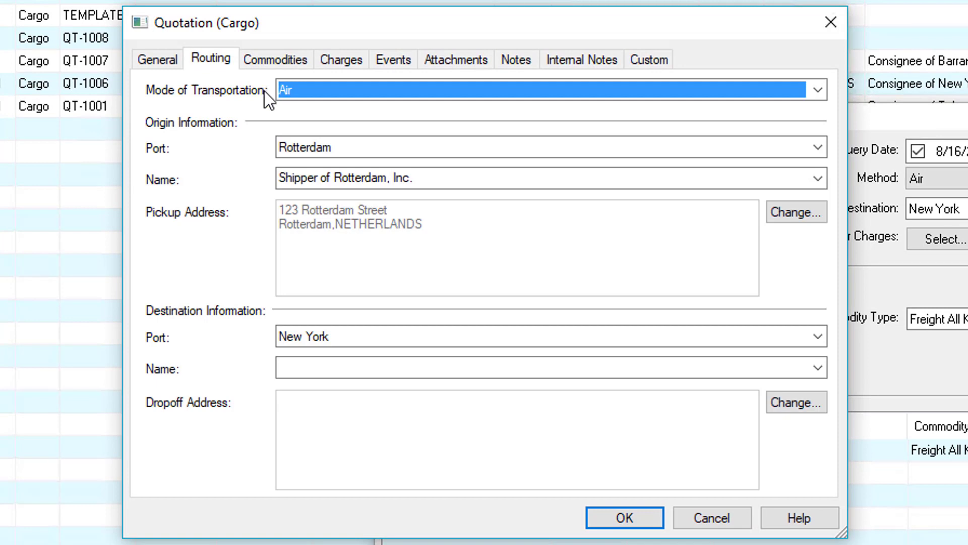
{"action": "mouse_move", "coordinate": [265, 152]}
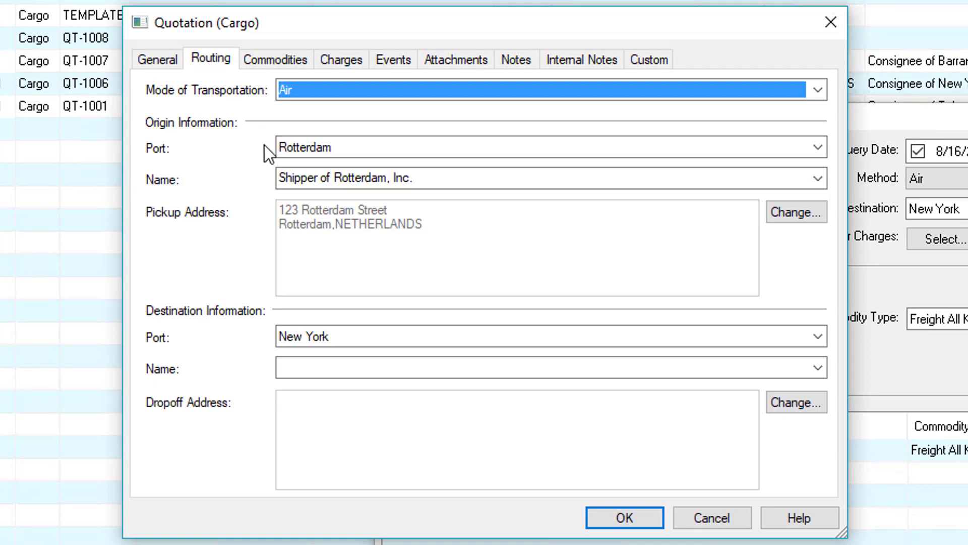
{"action": "mouse_move", "coordinate": [266, 362]}
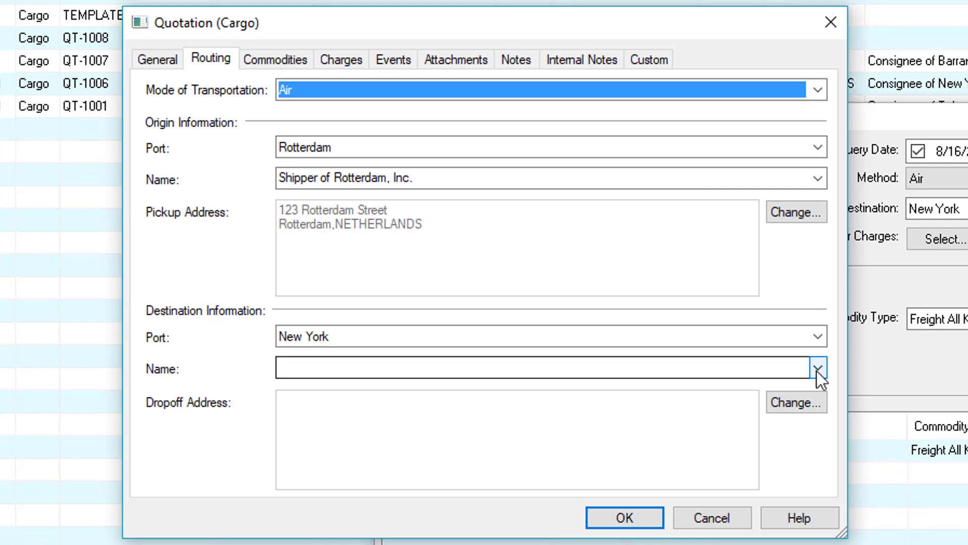
{"action": "left_click", "coordinate": [819, 381]}
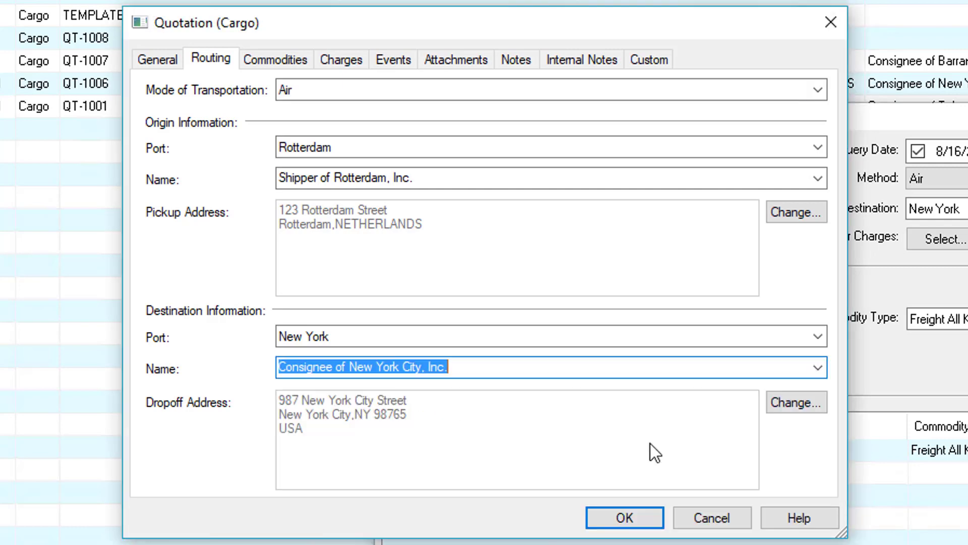
Step: Show QT-1018's commodity line of 10 pieces weighing 50 kg
{"action": "left_click", "coordinate": [278, 60]}
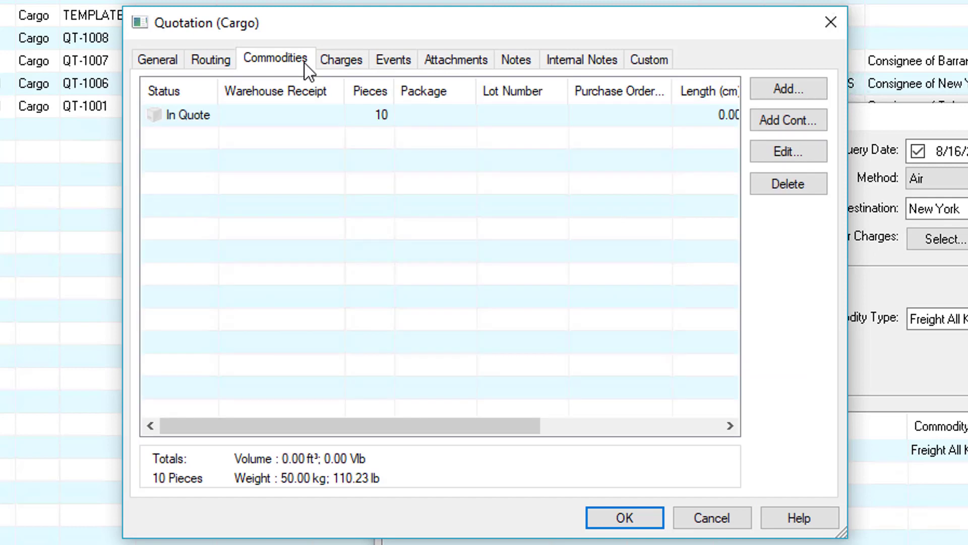
{"action": "left_click", "coordinate": [273, 115]}
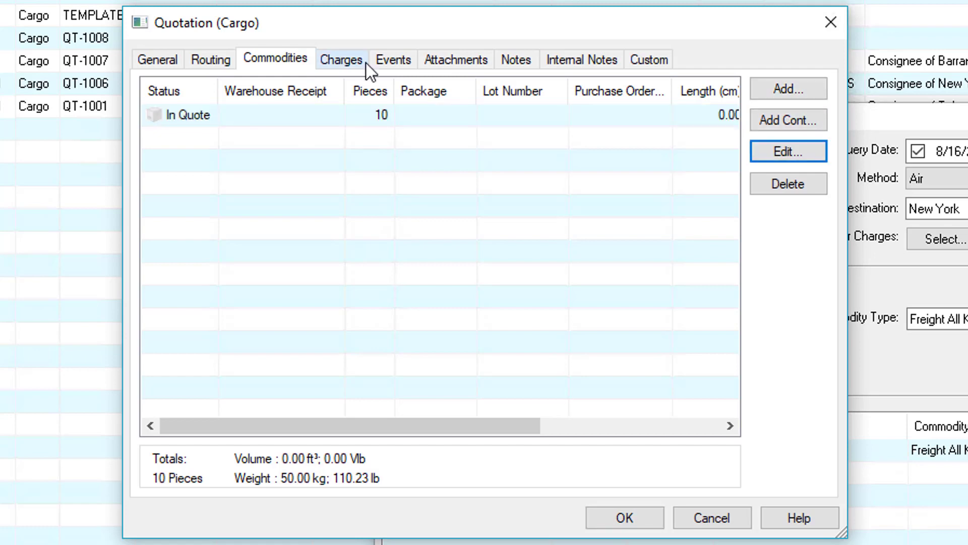
Step: Review the three charges totalling USD 410 and set the weight unit to kilograms
{"action": "left_click", "coordinate": [343, 58]}
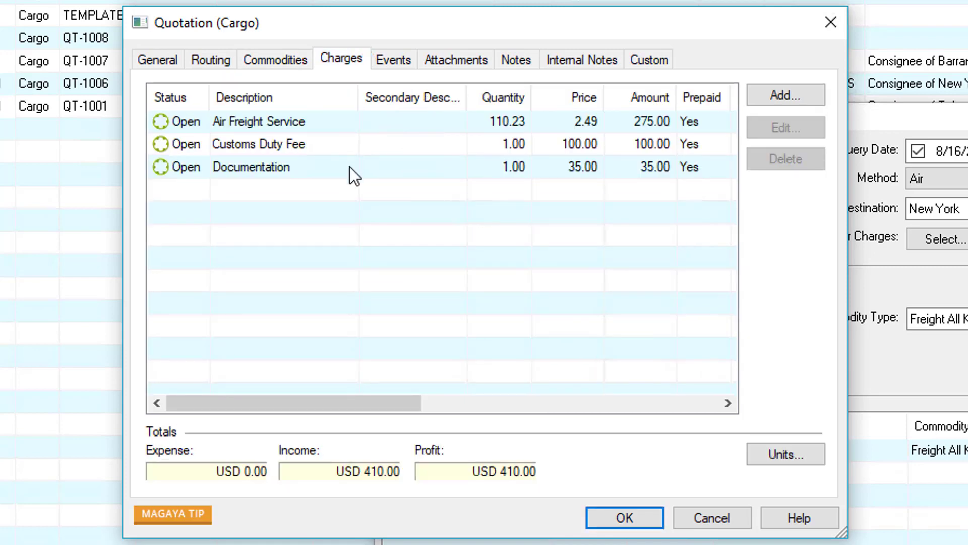
{"action": "mouse_move", "coordinate": [716, 162]}
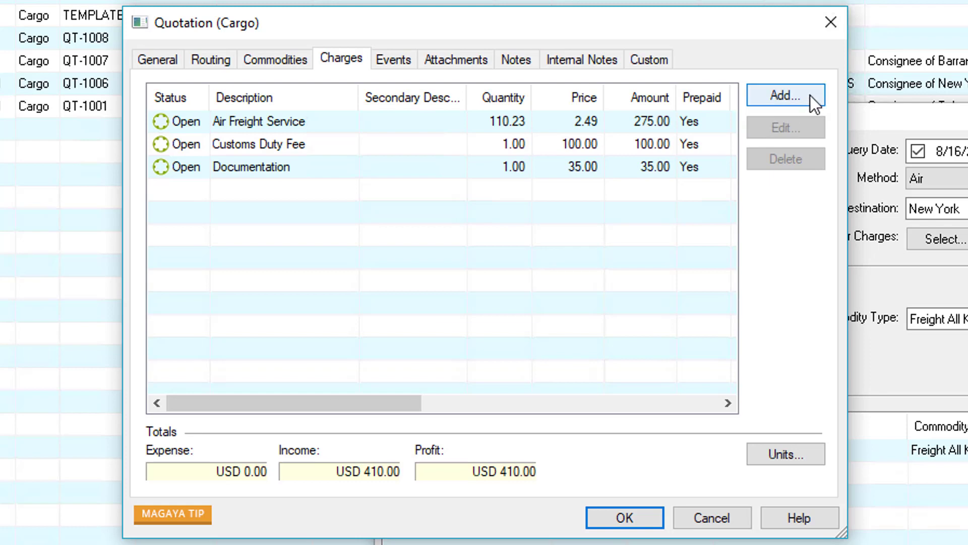
{"action": "left_click", "coordinate": [785, 96]}
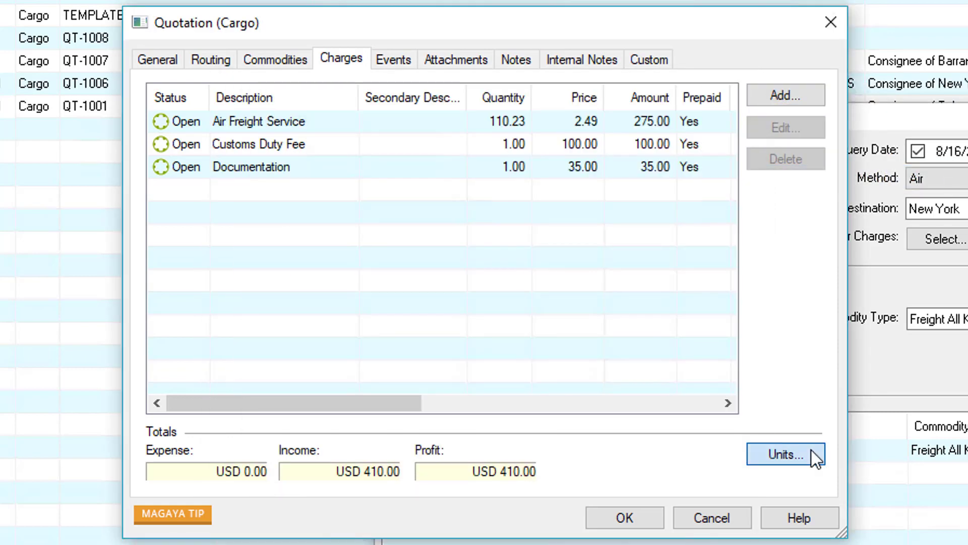
{"action": "left_click", "coordinate": [786, 454]}
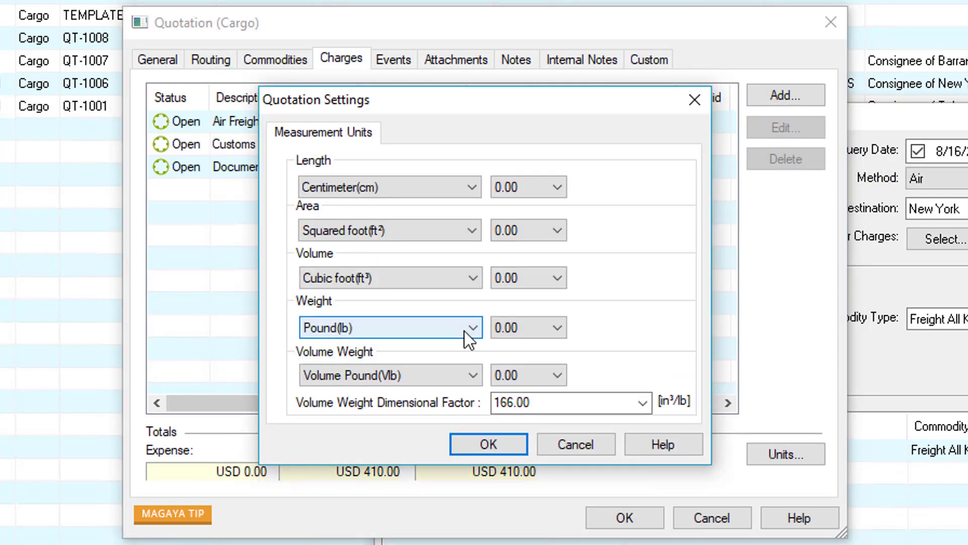
{"action": "left_click", "coordinate": [471, 328]}
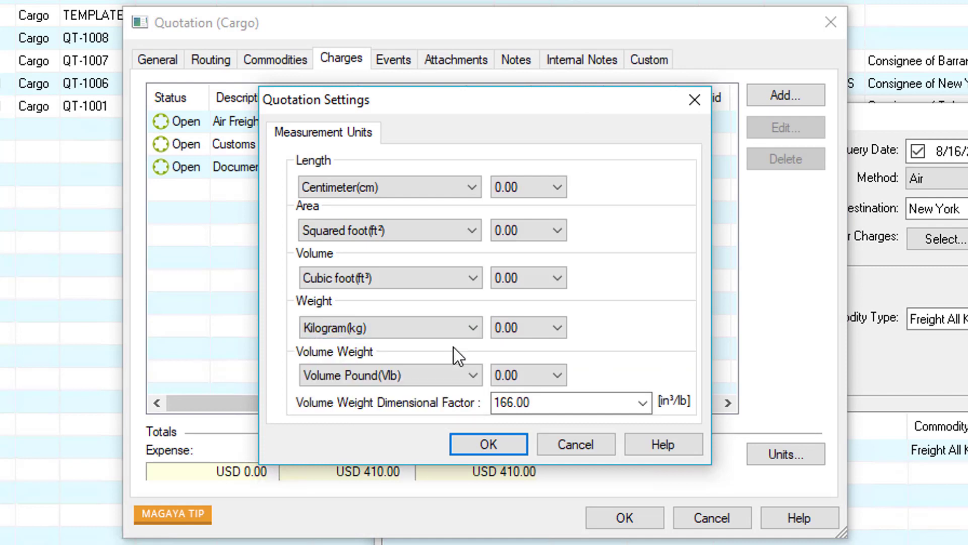
{"action": "left_click", "coordinate": [488, 444]}
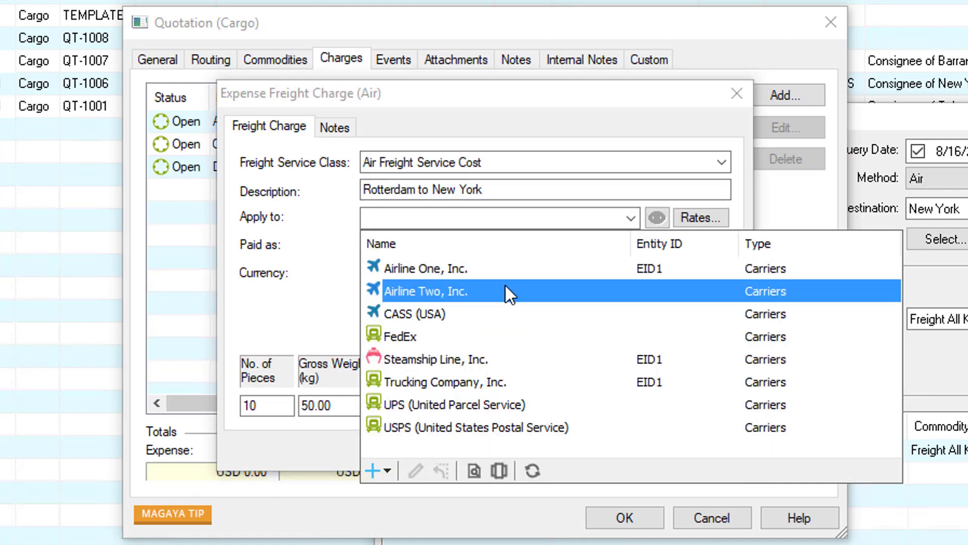
Step: Add a USD 250 air freight expense for Airline Two, Inc. at rate 5.00 on 50 kg
{"action": "left_click", "coordinate": [426, 291]}
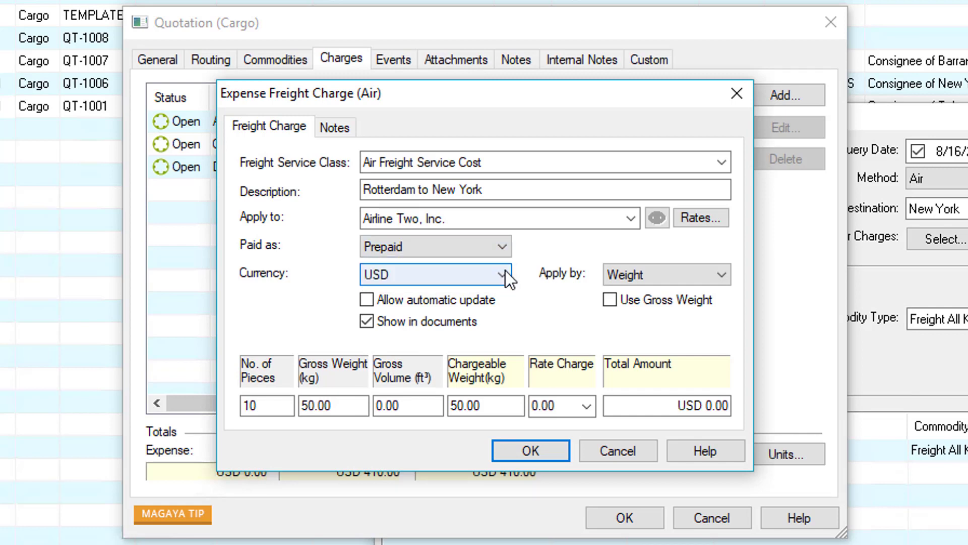
{"action": "left_click", "coordinate": [501, 275]}
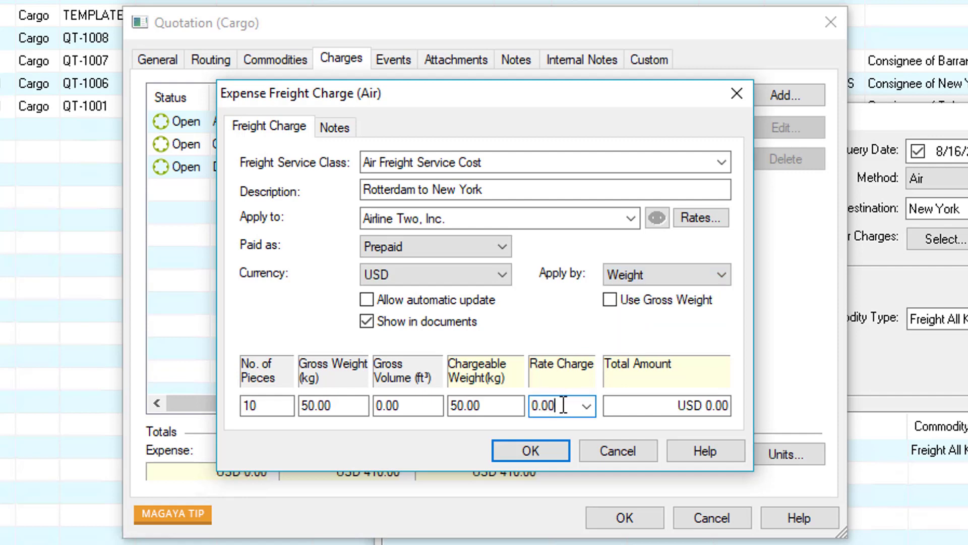
{"action": "left_click", "coordinate": [586, 406]}
{"action": "type", "text": "5"}
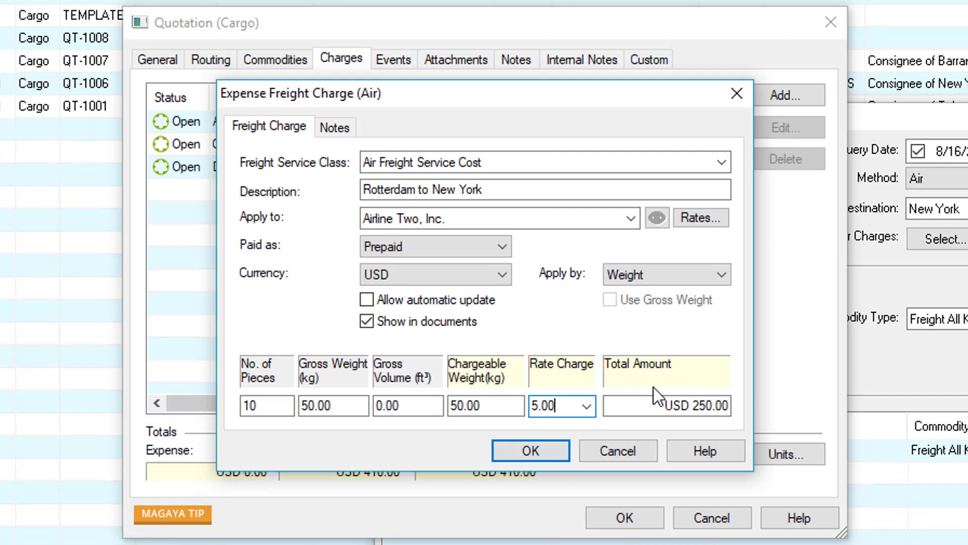
{"action": "left_click", "coordinate": [530, 450]}
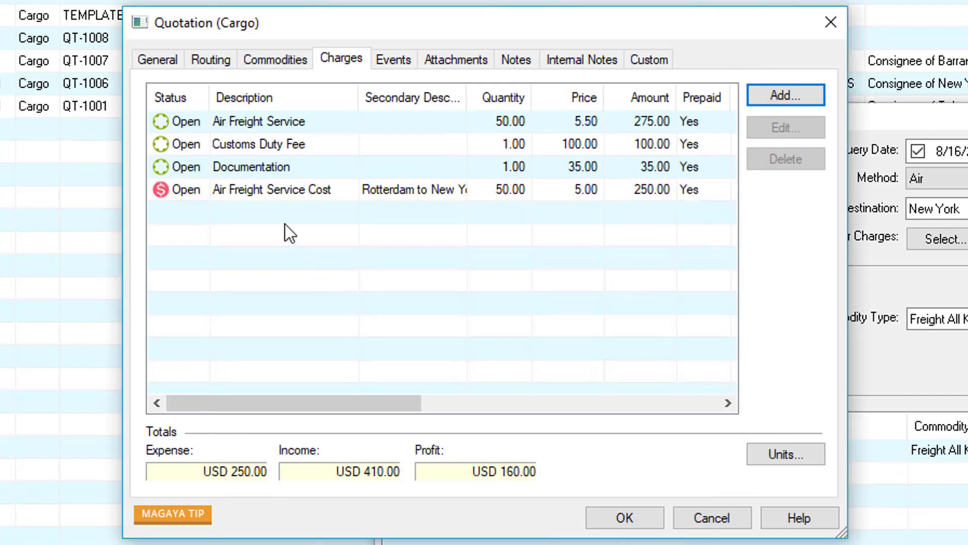
{"action": "mouse_move", "coordinate": [248, 458]}
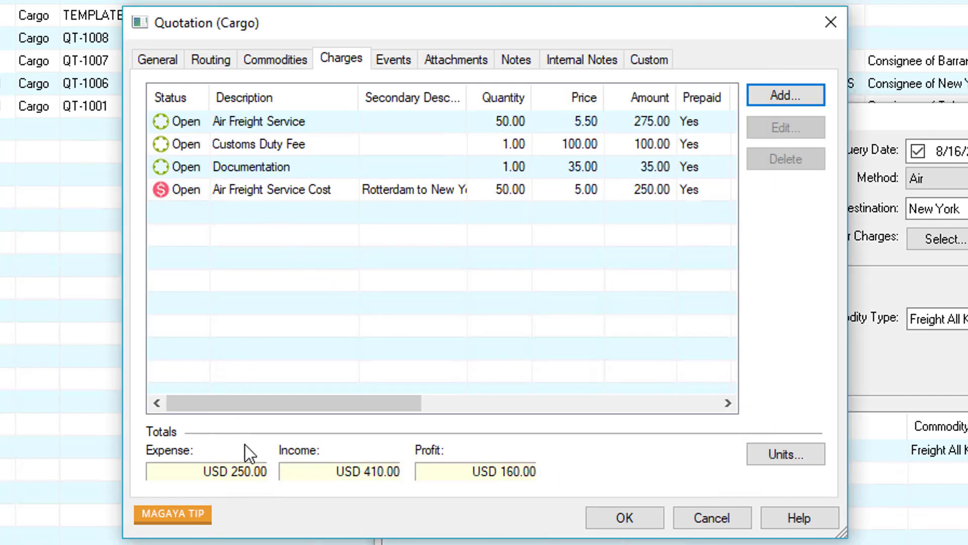
{"action": "mouse_move", "coordinate": [499, 467]}
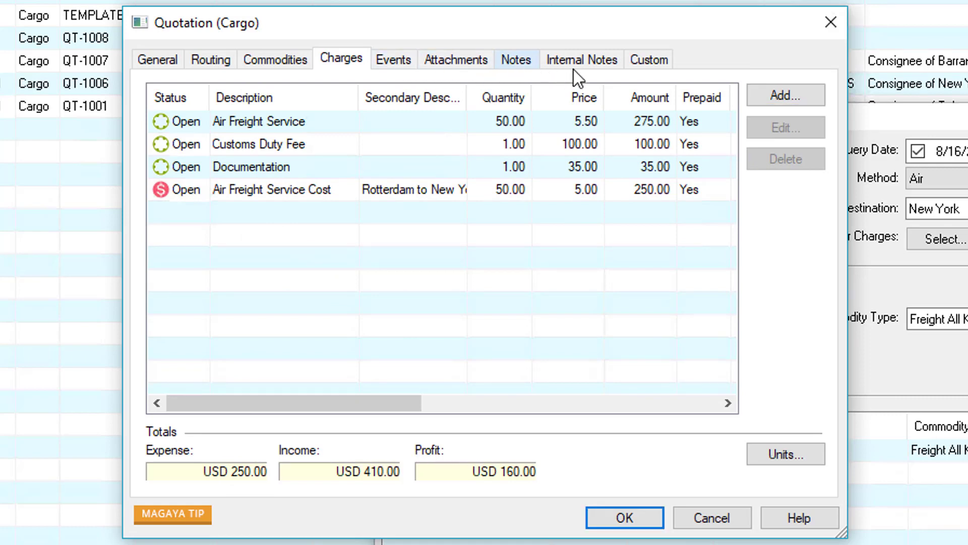
Step: Check QT-1018's empty Events, Attachments and Notes pages
{"action": "left_click", "coordinate": [394, 60]}
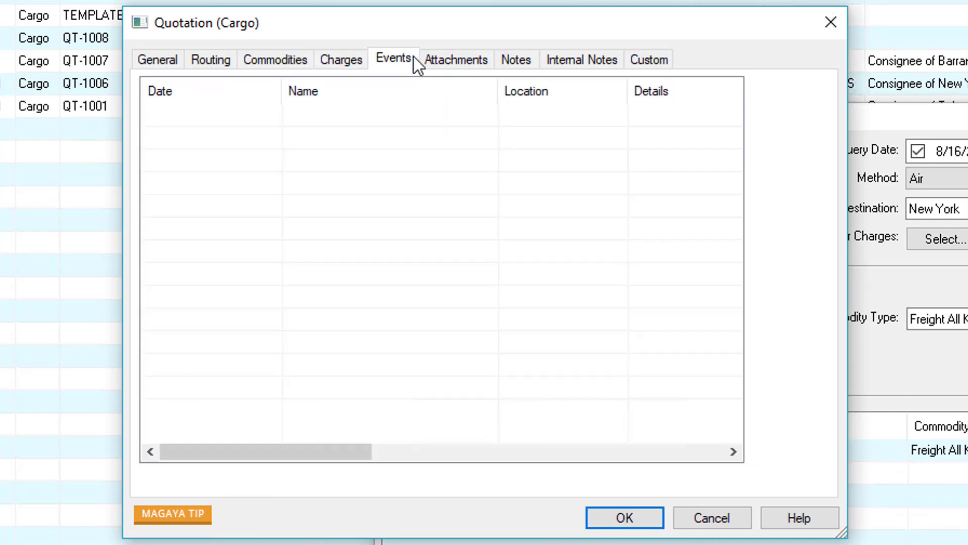
{"action": "left_click", "coordinate": [394, 59]}
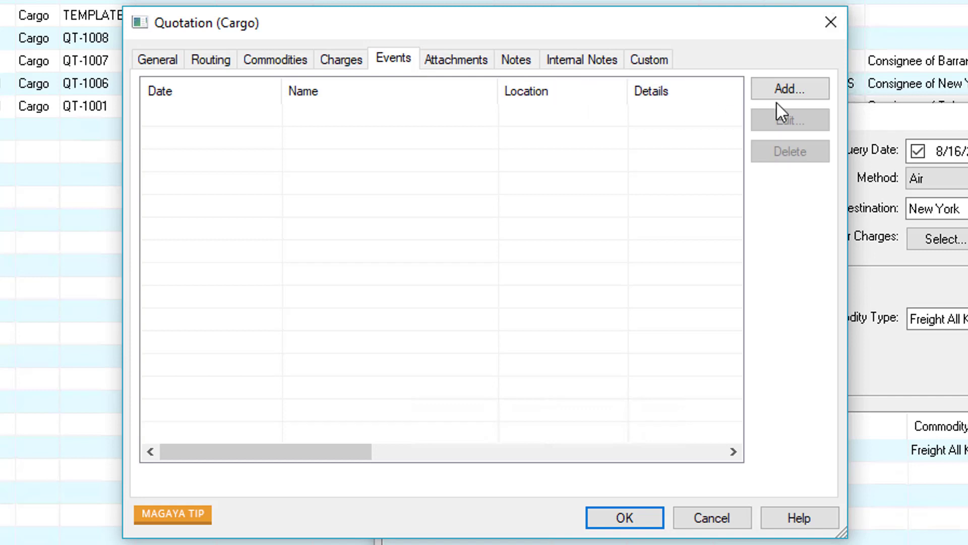
{"action": "left_click", "coordinate": [456, 59]}
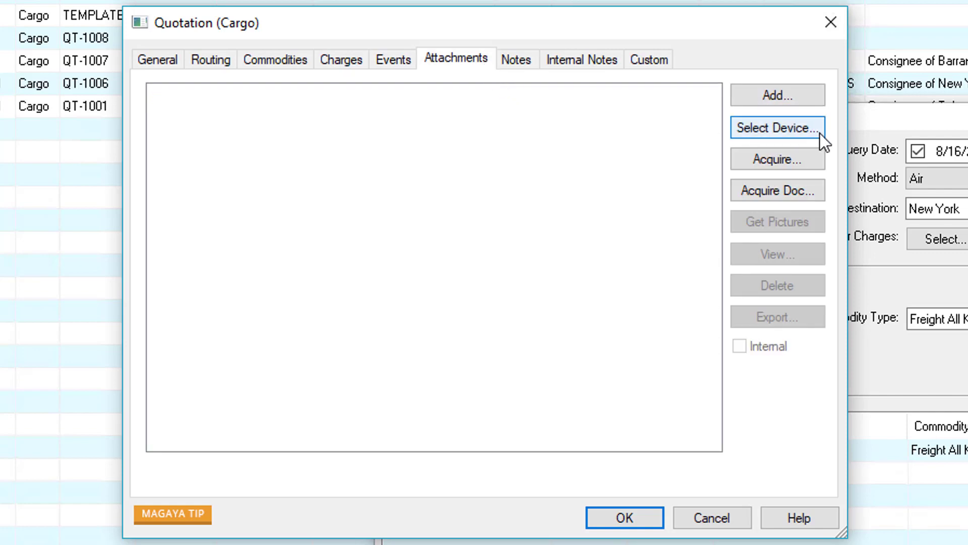
{"action": "left_click", "coordinate": [517, 59]}
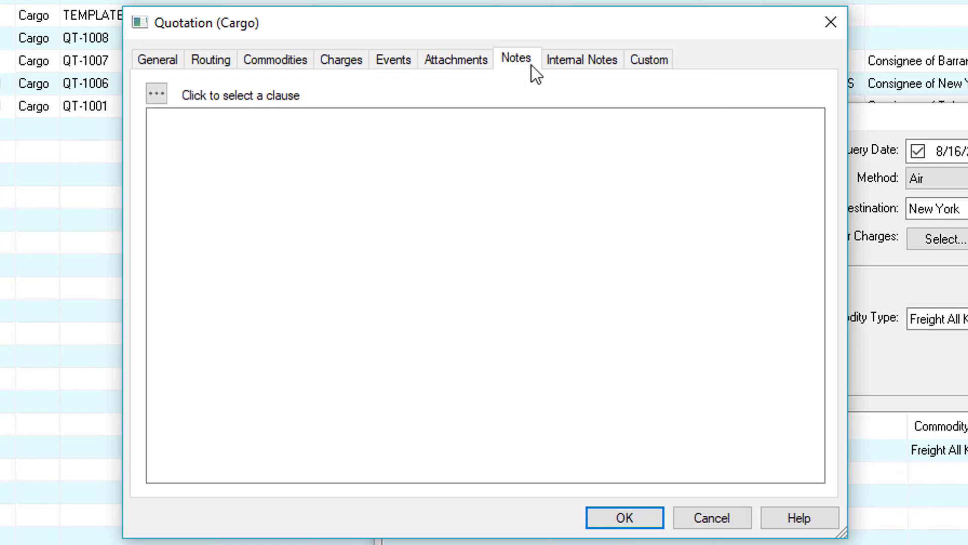
Step: Open the Clause List from QT-1018's notes to pick Terms and Conditions
{"action": "left_click", "coordinate": [210, 146]}
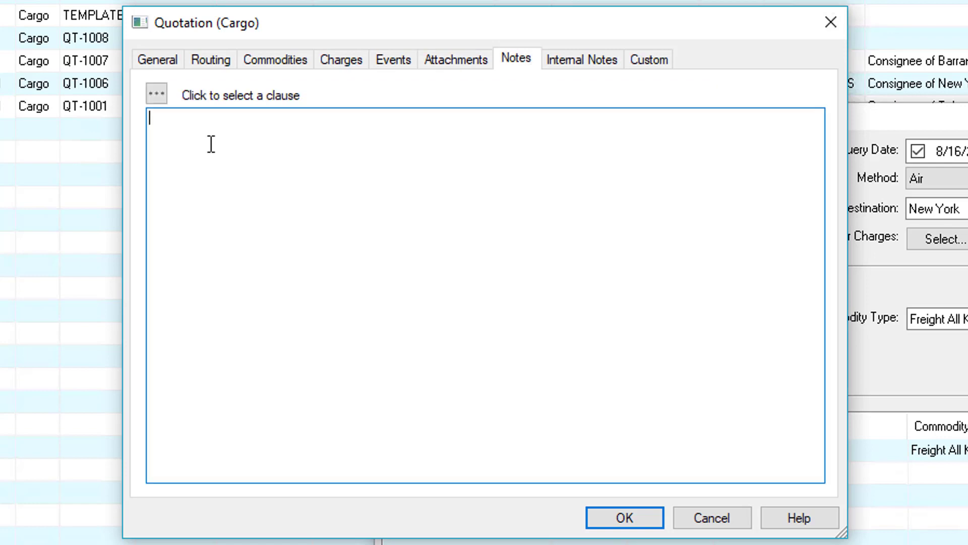
{"action": "left_click", "coordinate": [157, 95]}
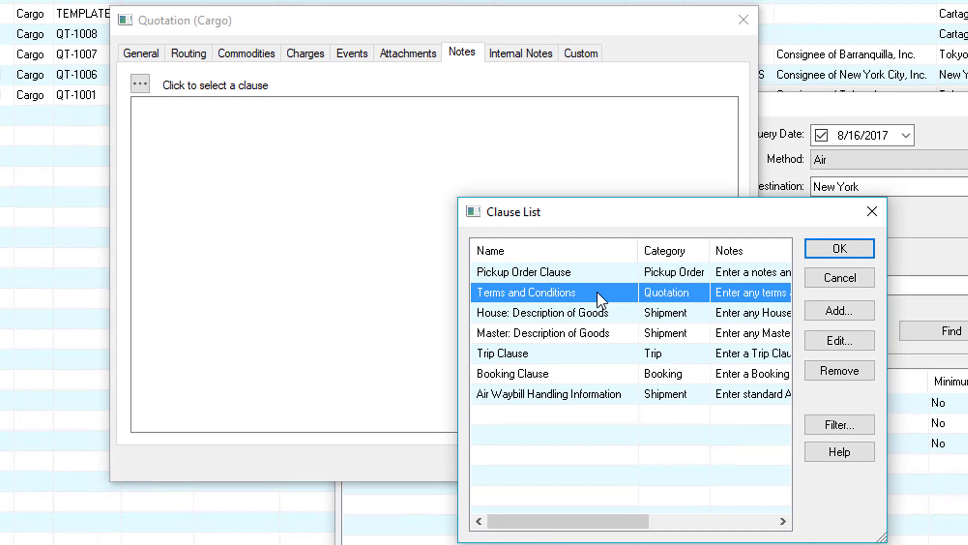
{"action": "mouse_move", "coordinate": [859, 256]}
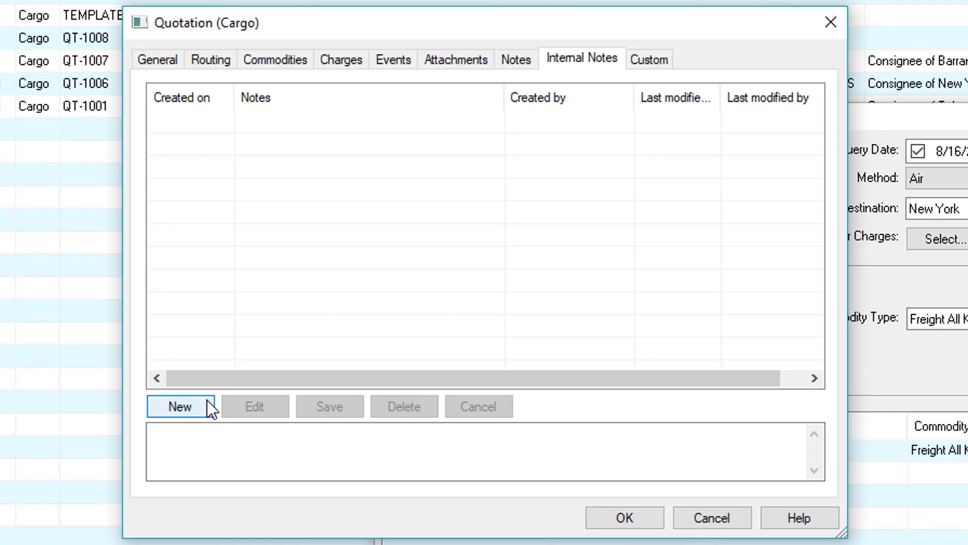
Step: Show QT-1018's Custom page with its still-empty Custom Field
{"action": "left_click", "coordinate": [648, 59]}
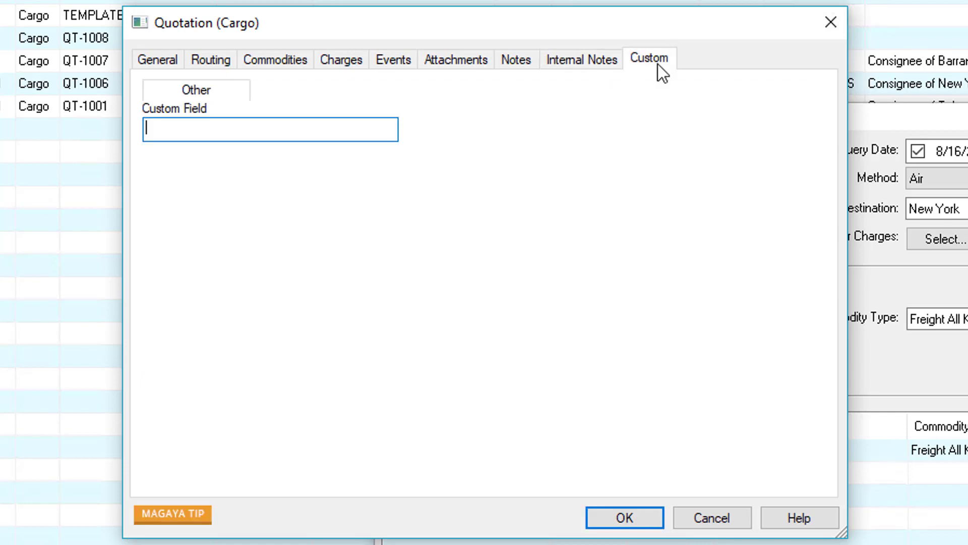
{"action": "mouse_move", "coordinate": [152, 168]}
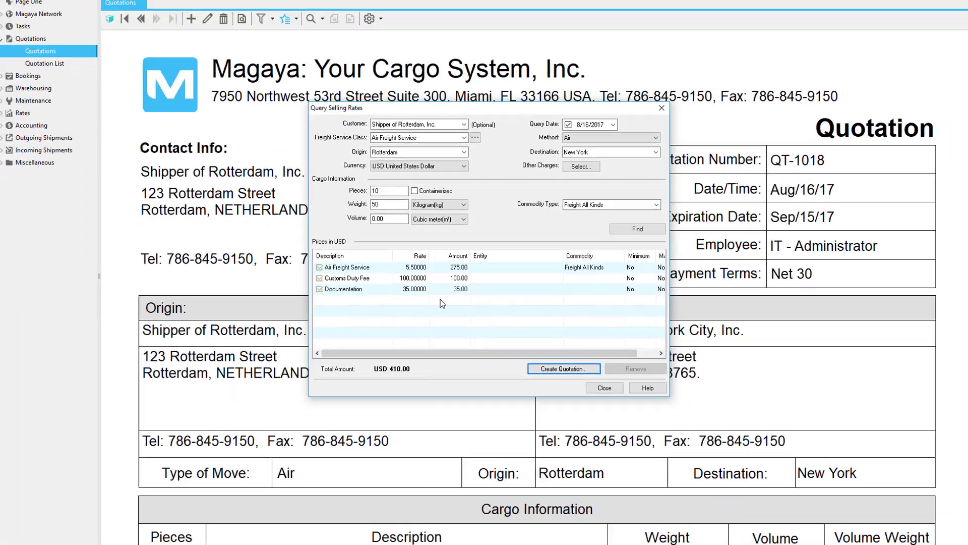
Step: Close the QT-1018 dialog and choose Select Template from the Actions menu
{"action": "left_click", "coordinate": [563, 368]}
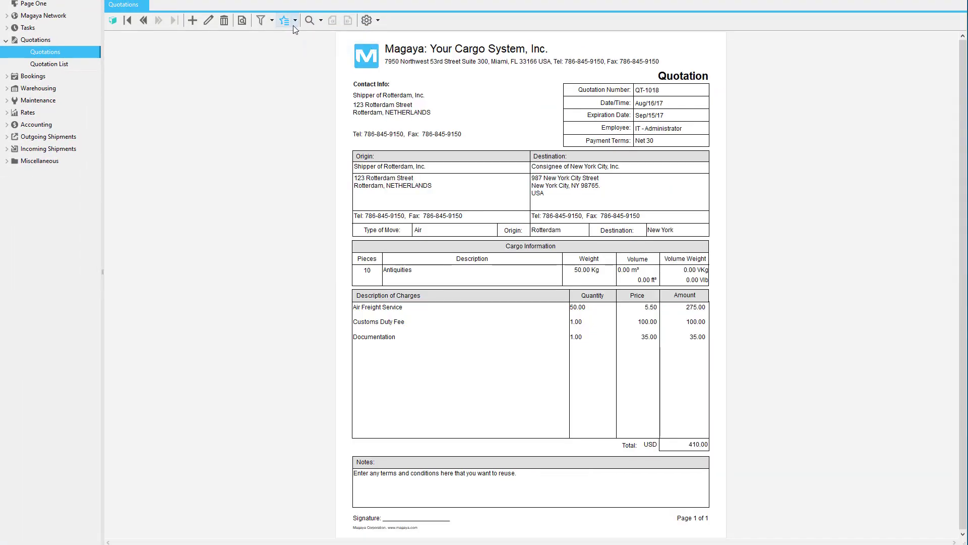
{"action": "left_click", "coordinate": [298, 20]}
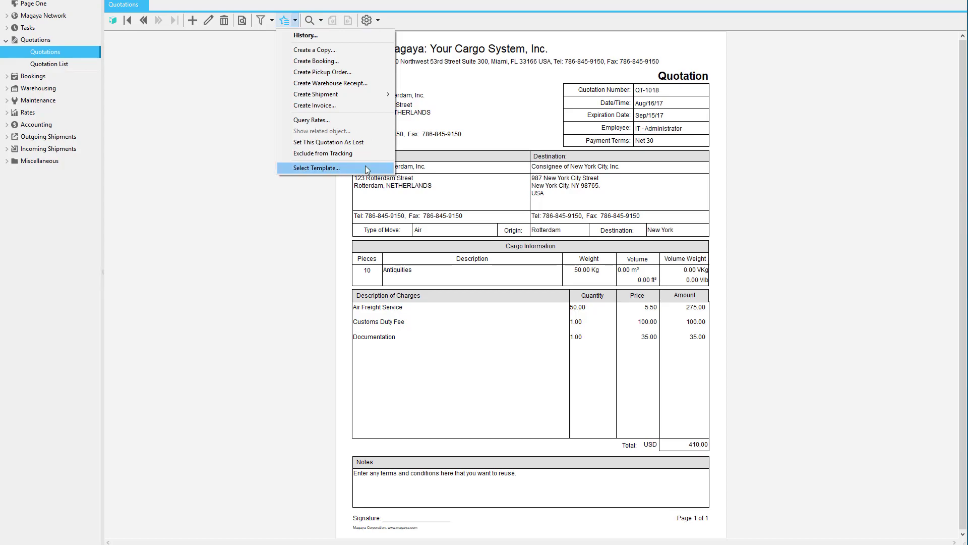
{"action": "left_click", "coordinate": [316, 167]}
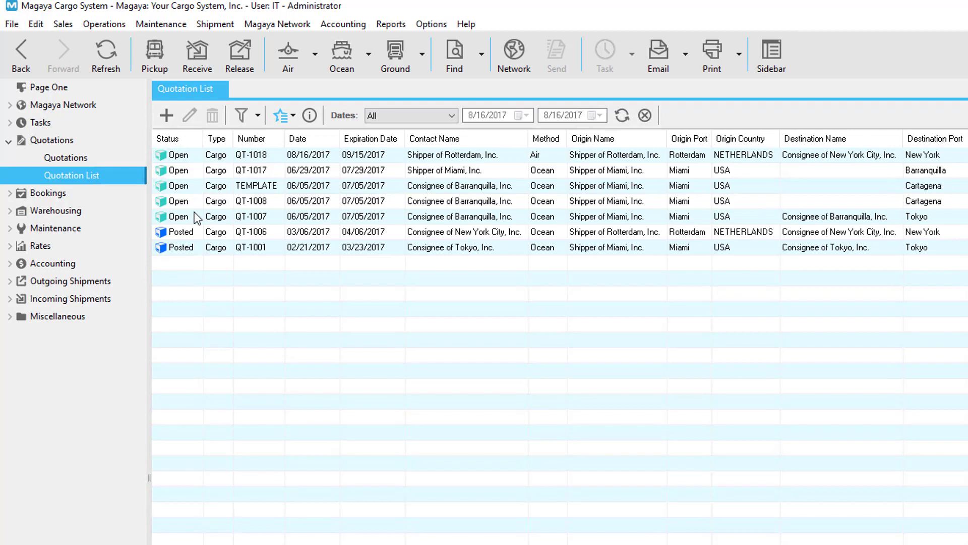
{"action": "mouse_move", "coordinate": [200, 239]}
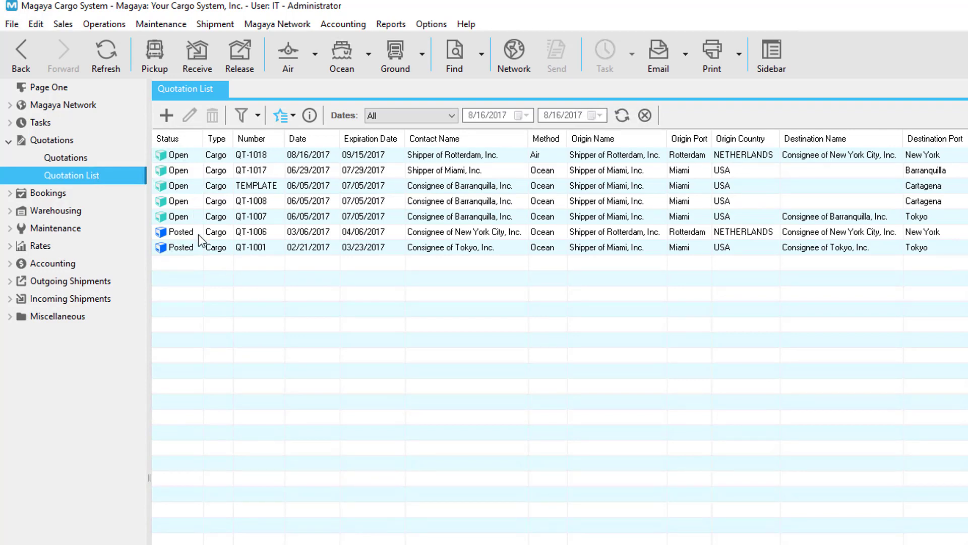
Step: Preview QT-1018's details, hide the preview, and select QT-1018 in the list
{"action": "left_click", "coordinate": [309, 115]}
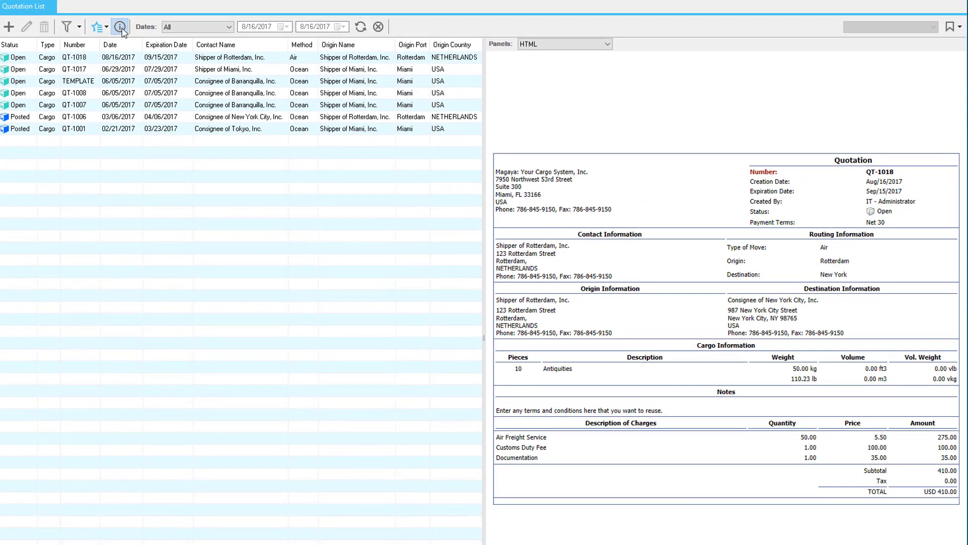
{"action": "left_click", "coordinate": [603, 43]}
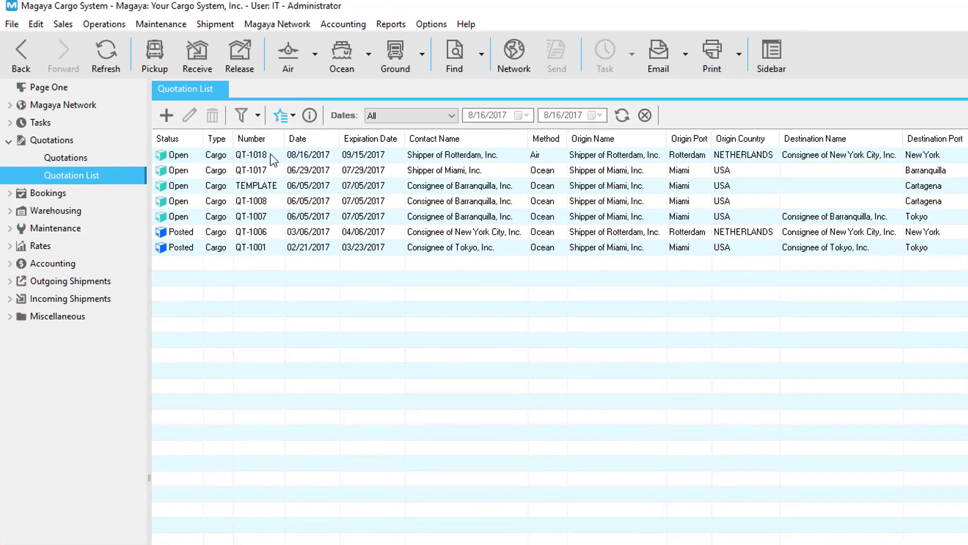
{"action": "left_click", "coordinate": [279, 115]}
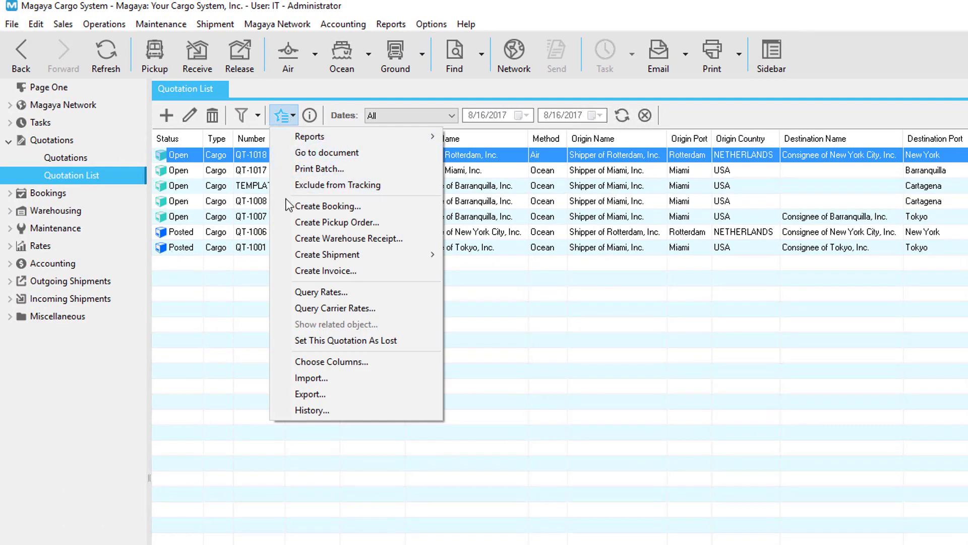
{"action": "mouse_move", "coordinate": [328, 205]}
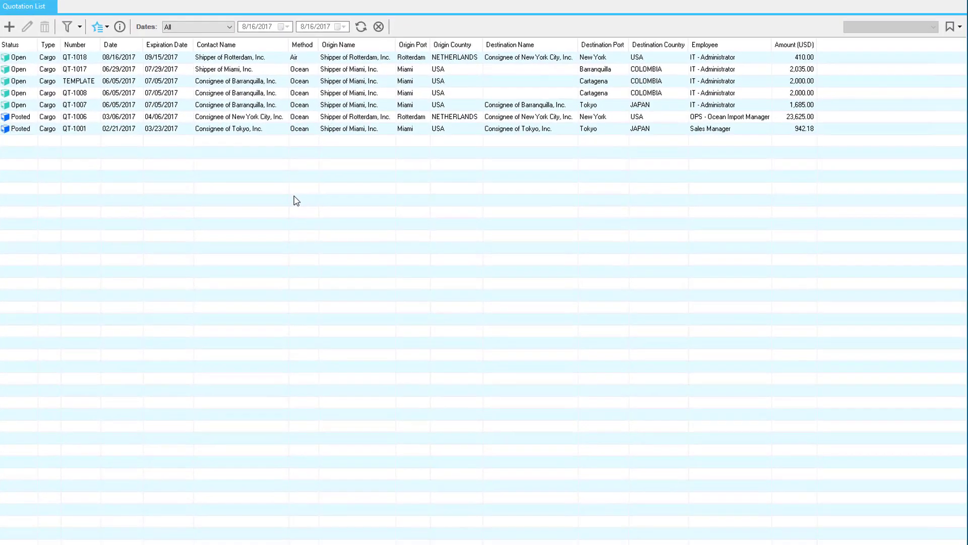
Step: Review the Quotation List's Actions, Dates and Filter options
{"action": "left_click", "coordinate": [99, 27]}
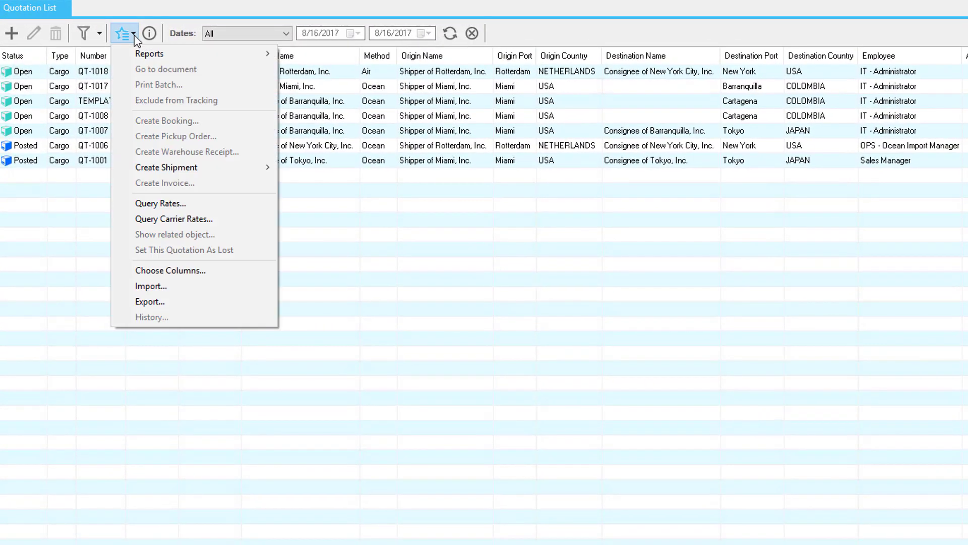
{"action": "left_click", "coordinate": [170, 271]}
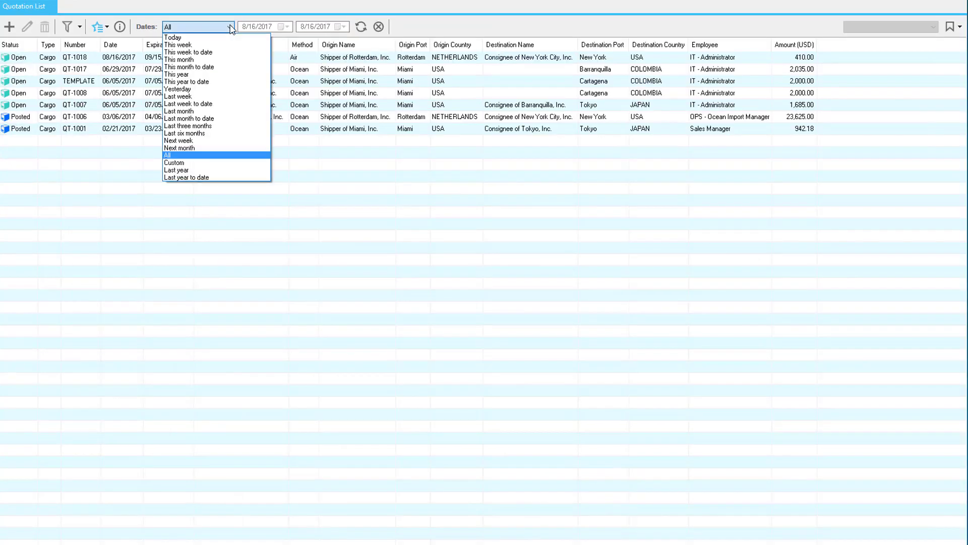
{"action": "left_click", "coordinate": [99, 28]}
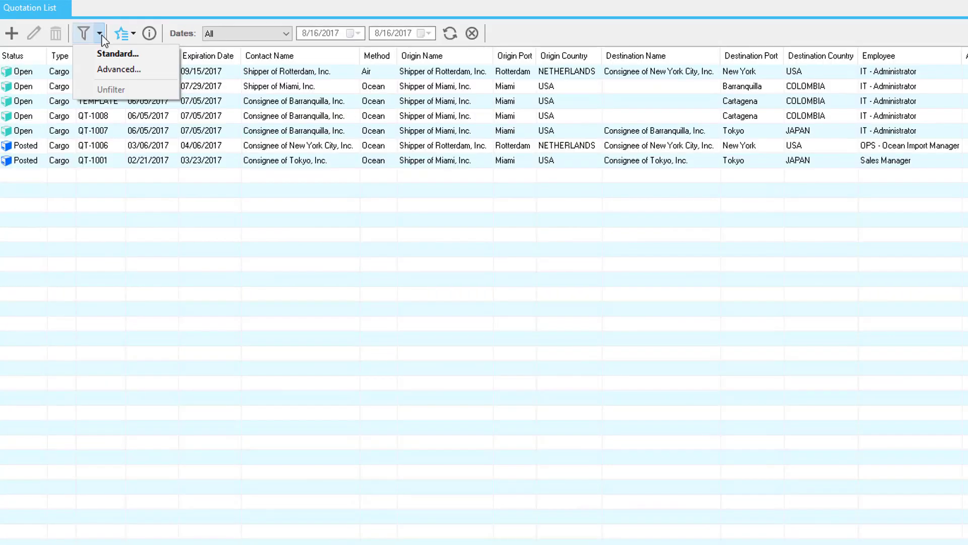
{"action": "mouse_move", "coordinate": [119, 70]}
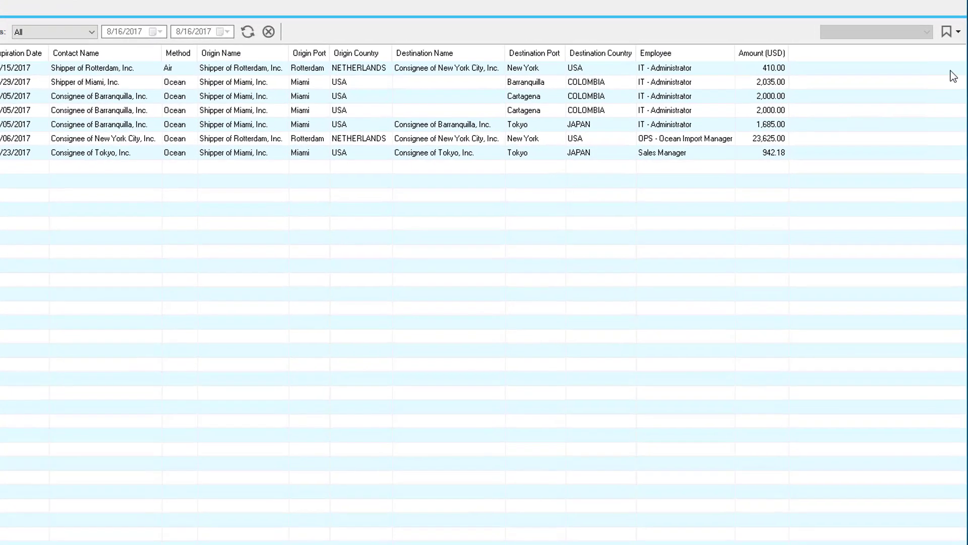
Step: Save the current list layout as a view named 'My Quotations'
{"action": "left_click", "coordinate": [958, 32]}
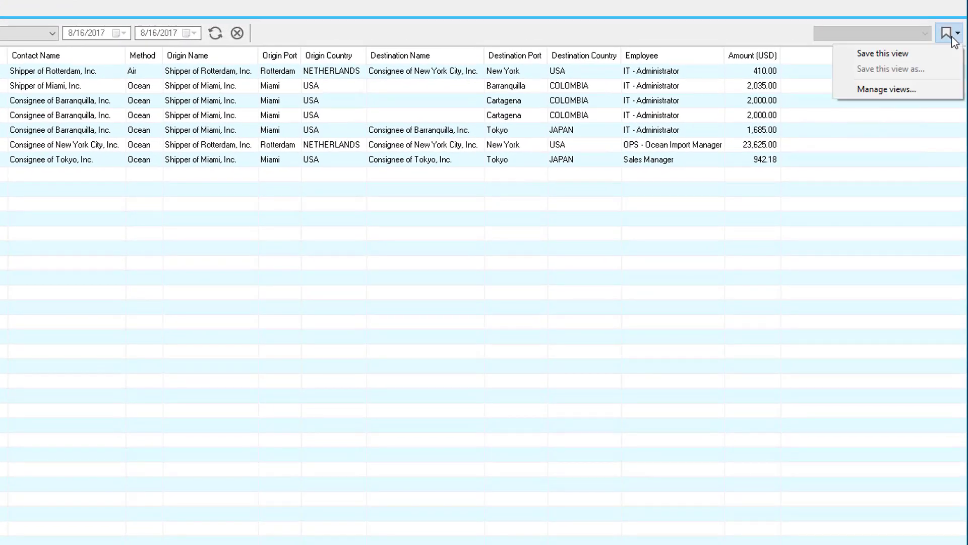
{"action": "left_click", "coordinate": [889, 54]}
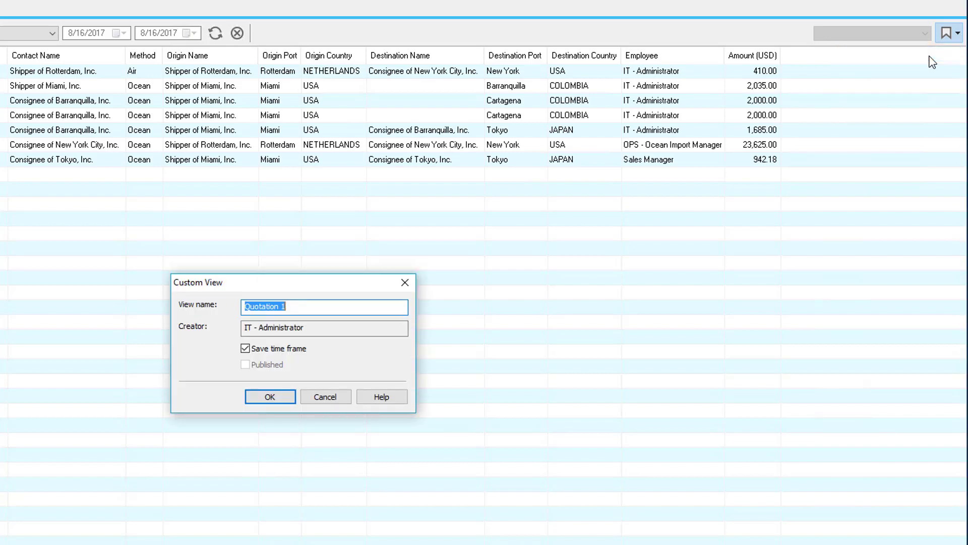
{"action": "left_click", "coordinate": [269, 396]}
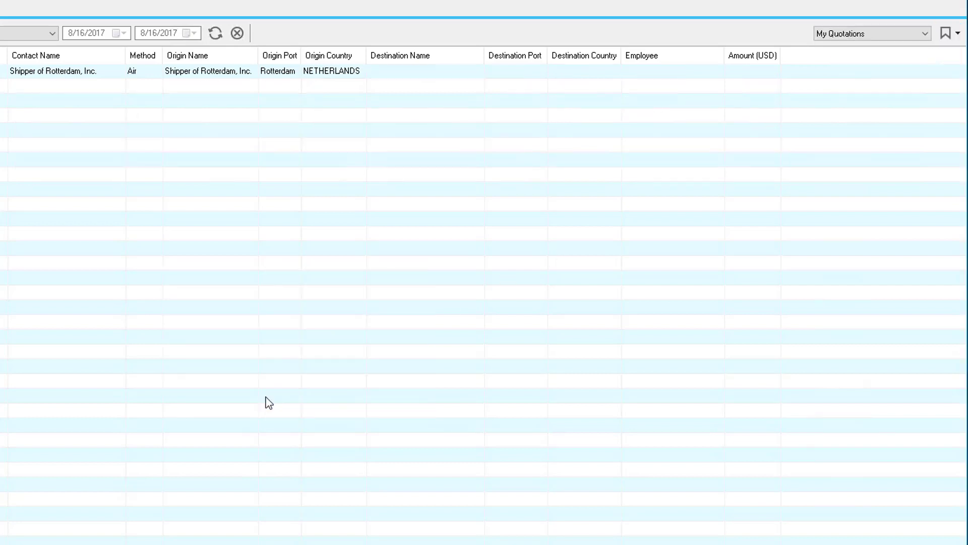